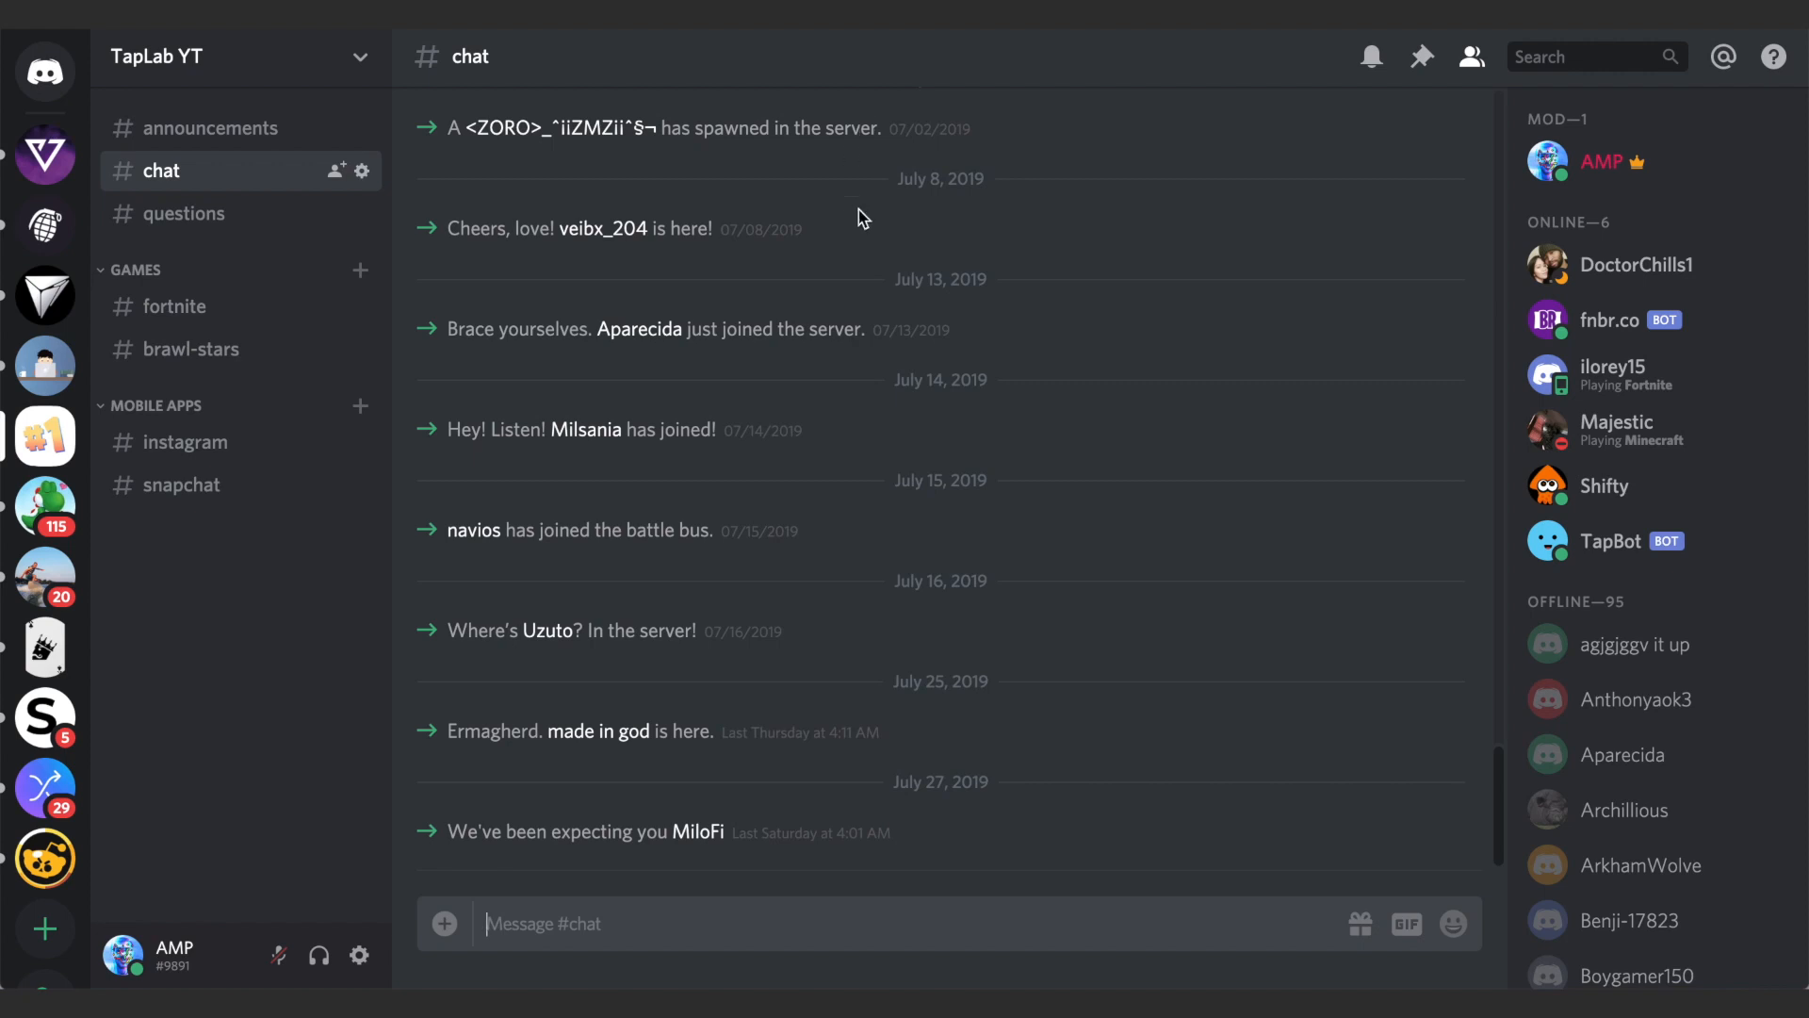
mouse_move(859, 245)
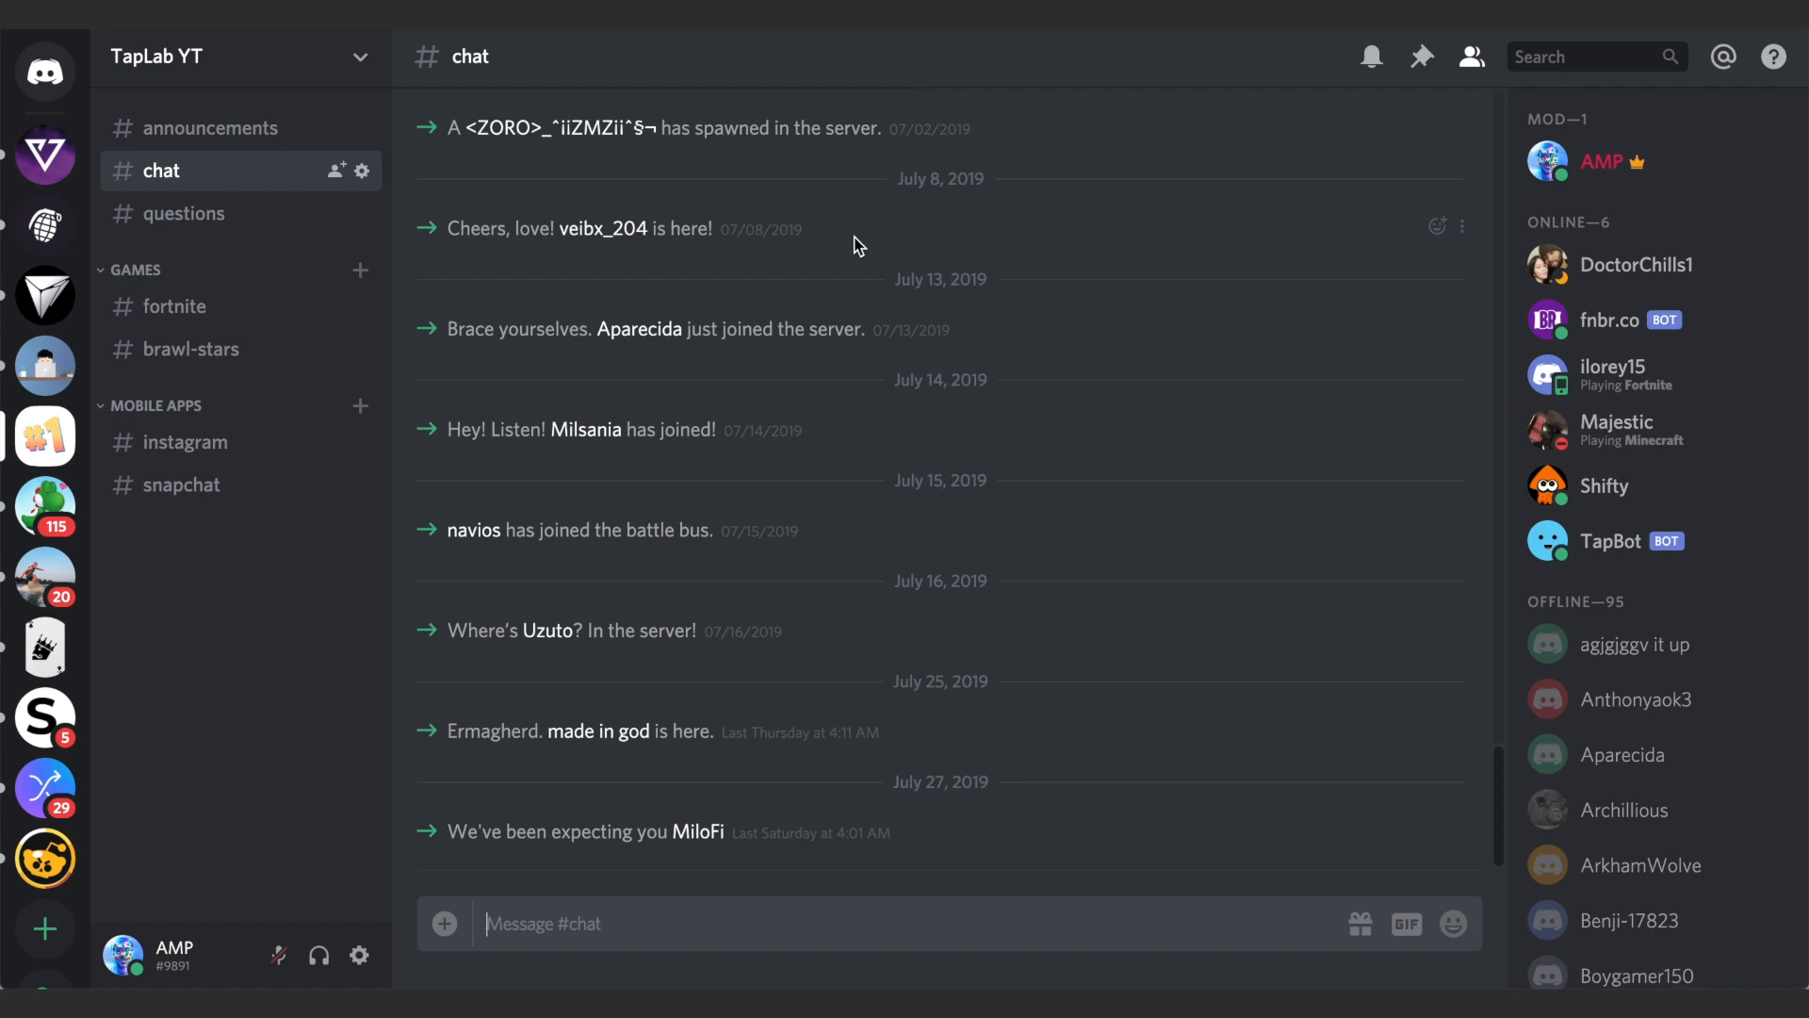
mouse_move(776, 228)
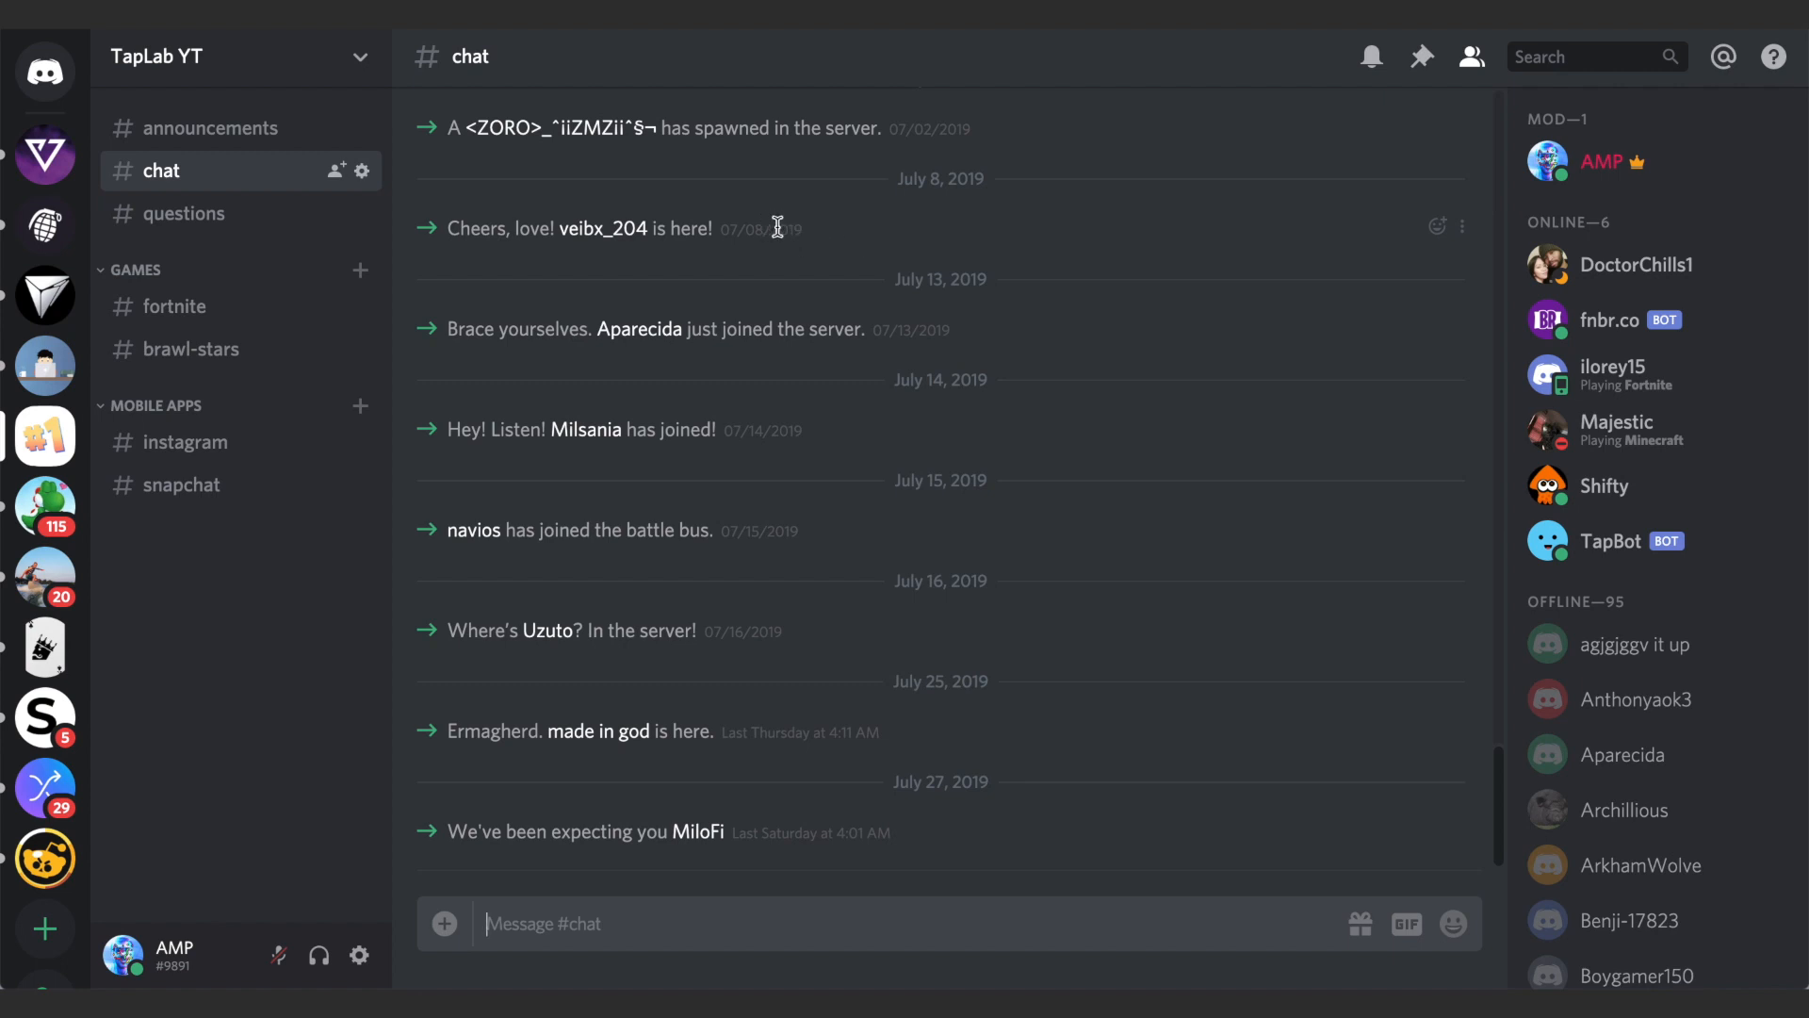
mouse_move(616, 435)
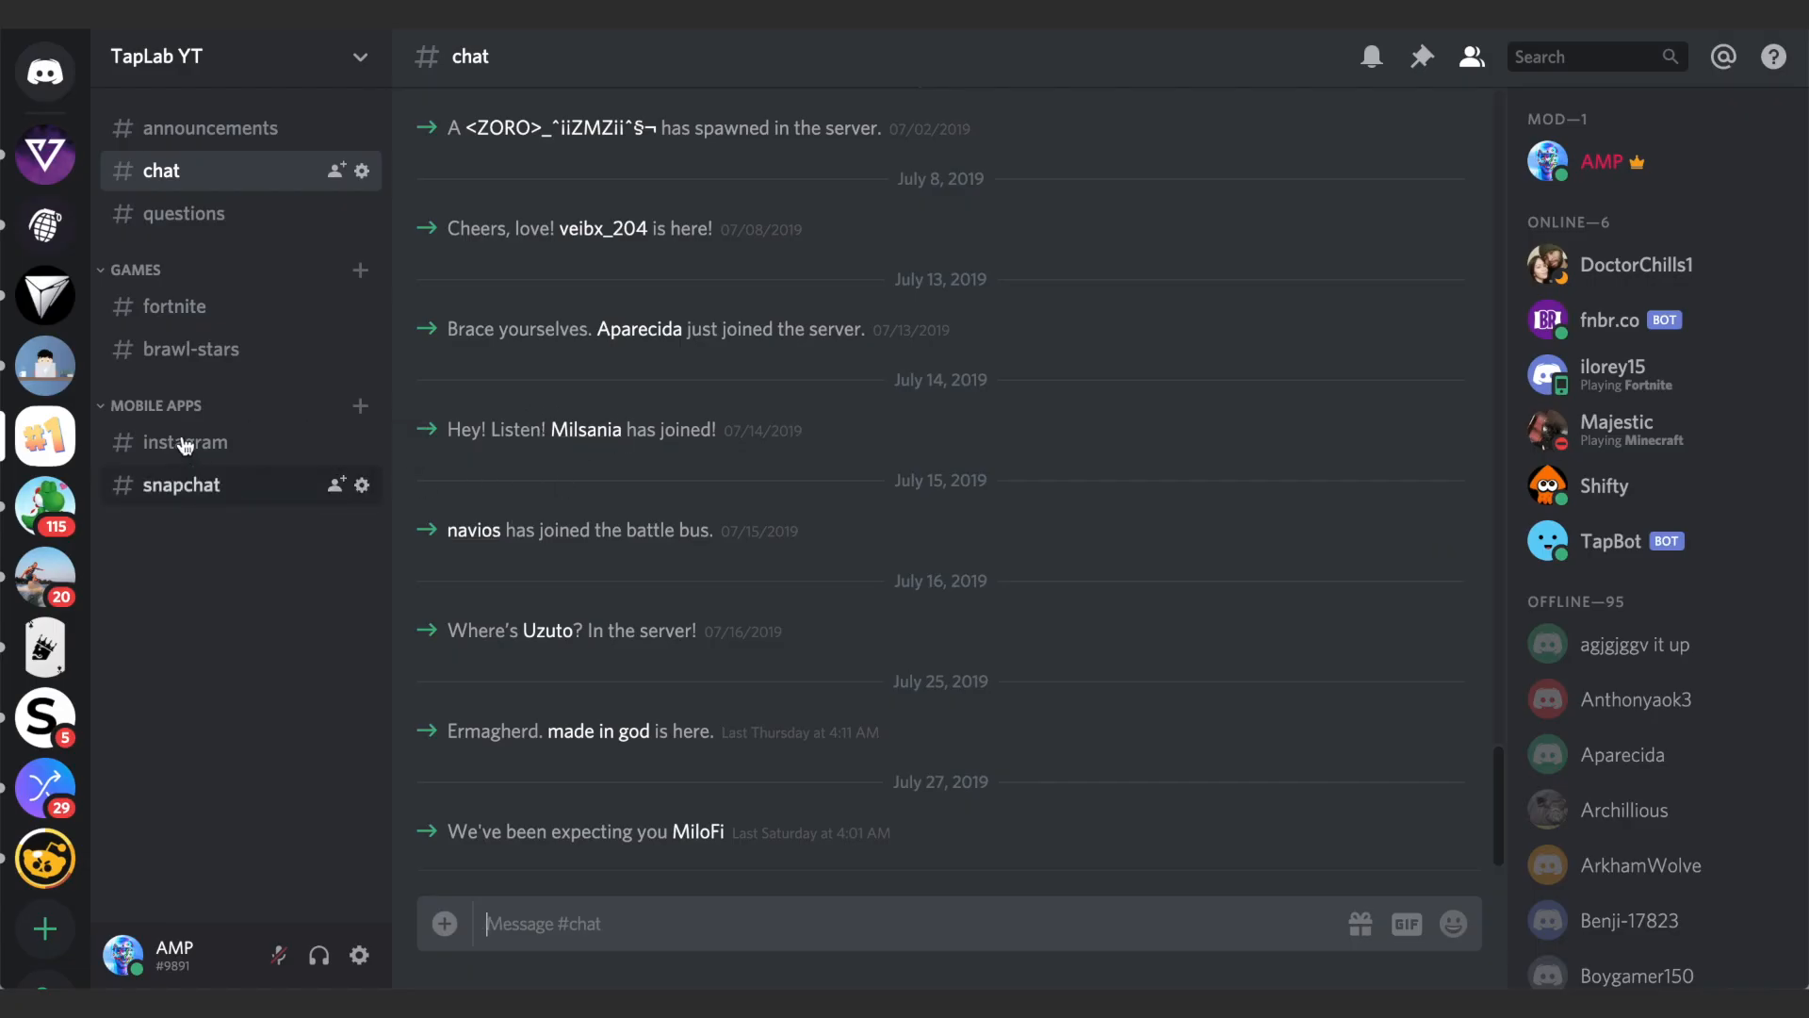
mouse_move(127, 491)
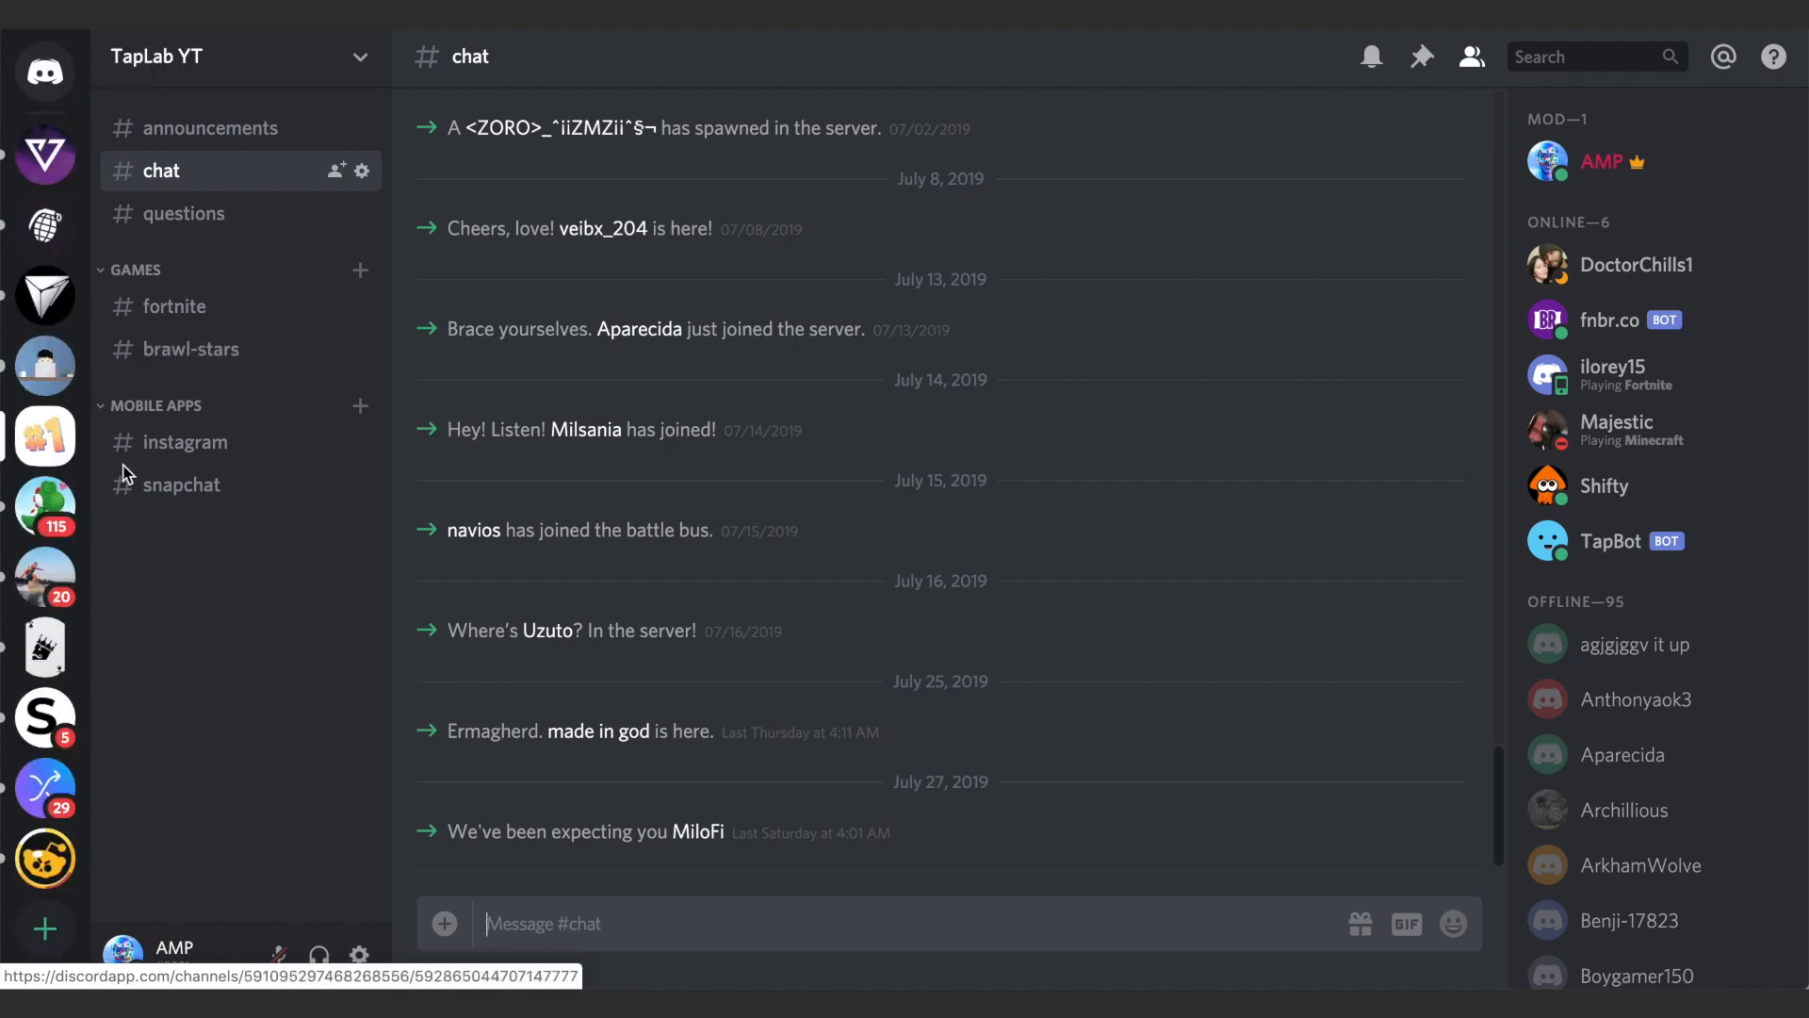
mouse_move(44, 648)
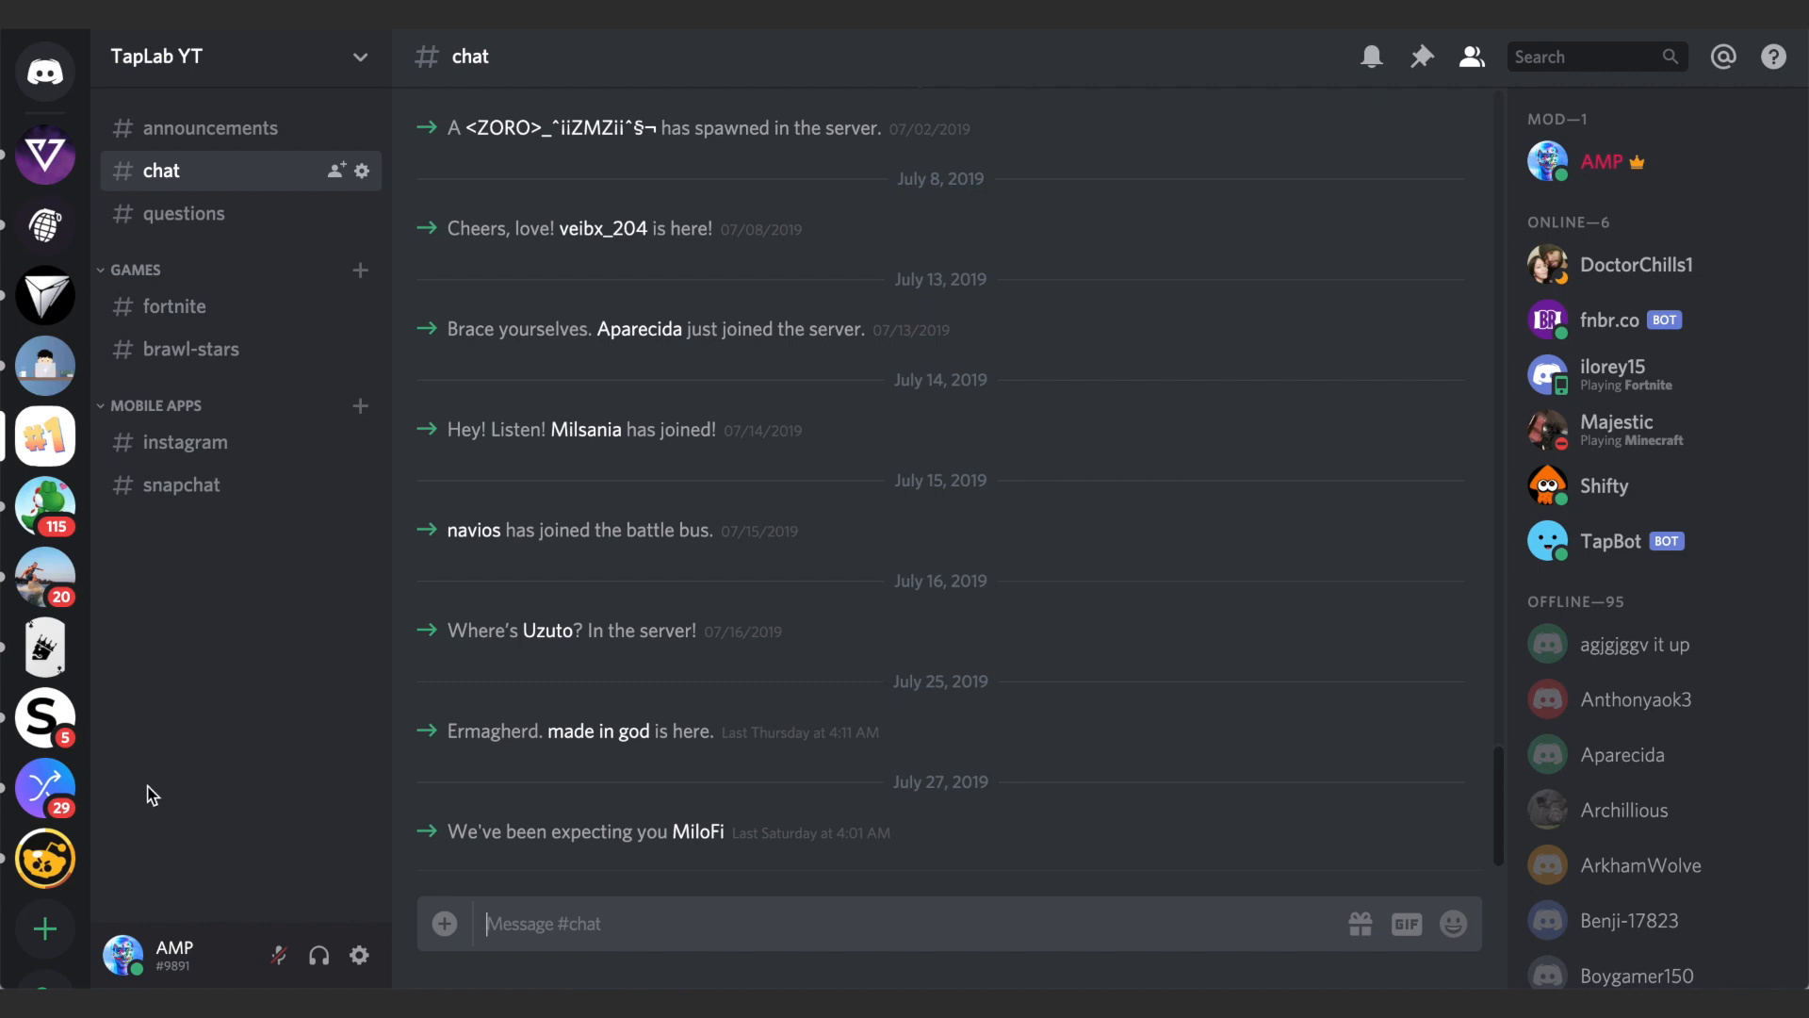
mouse_move(138, 753)
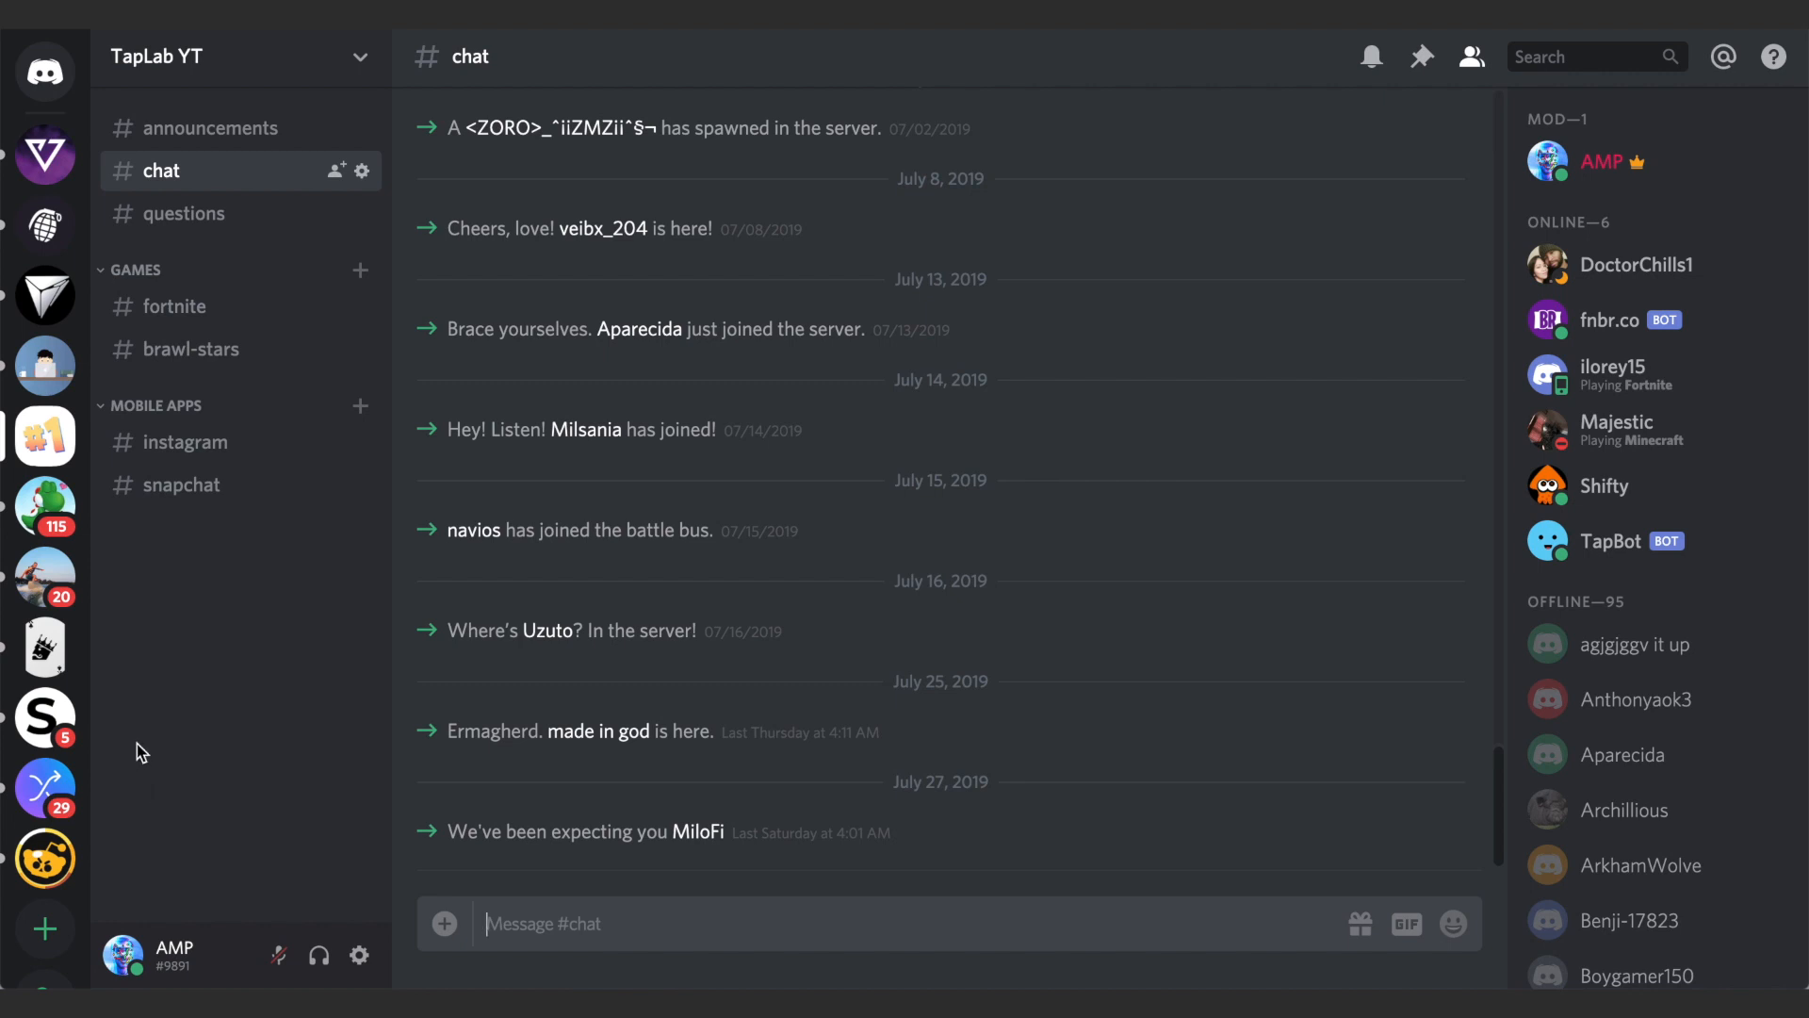
mouse_move(127, 641)
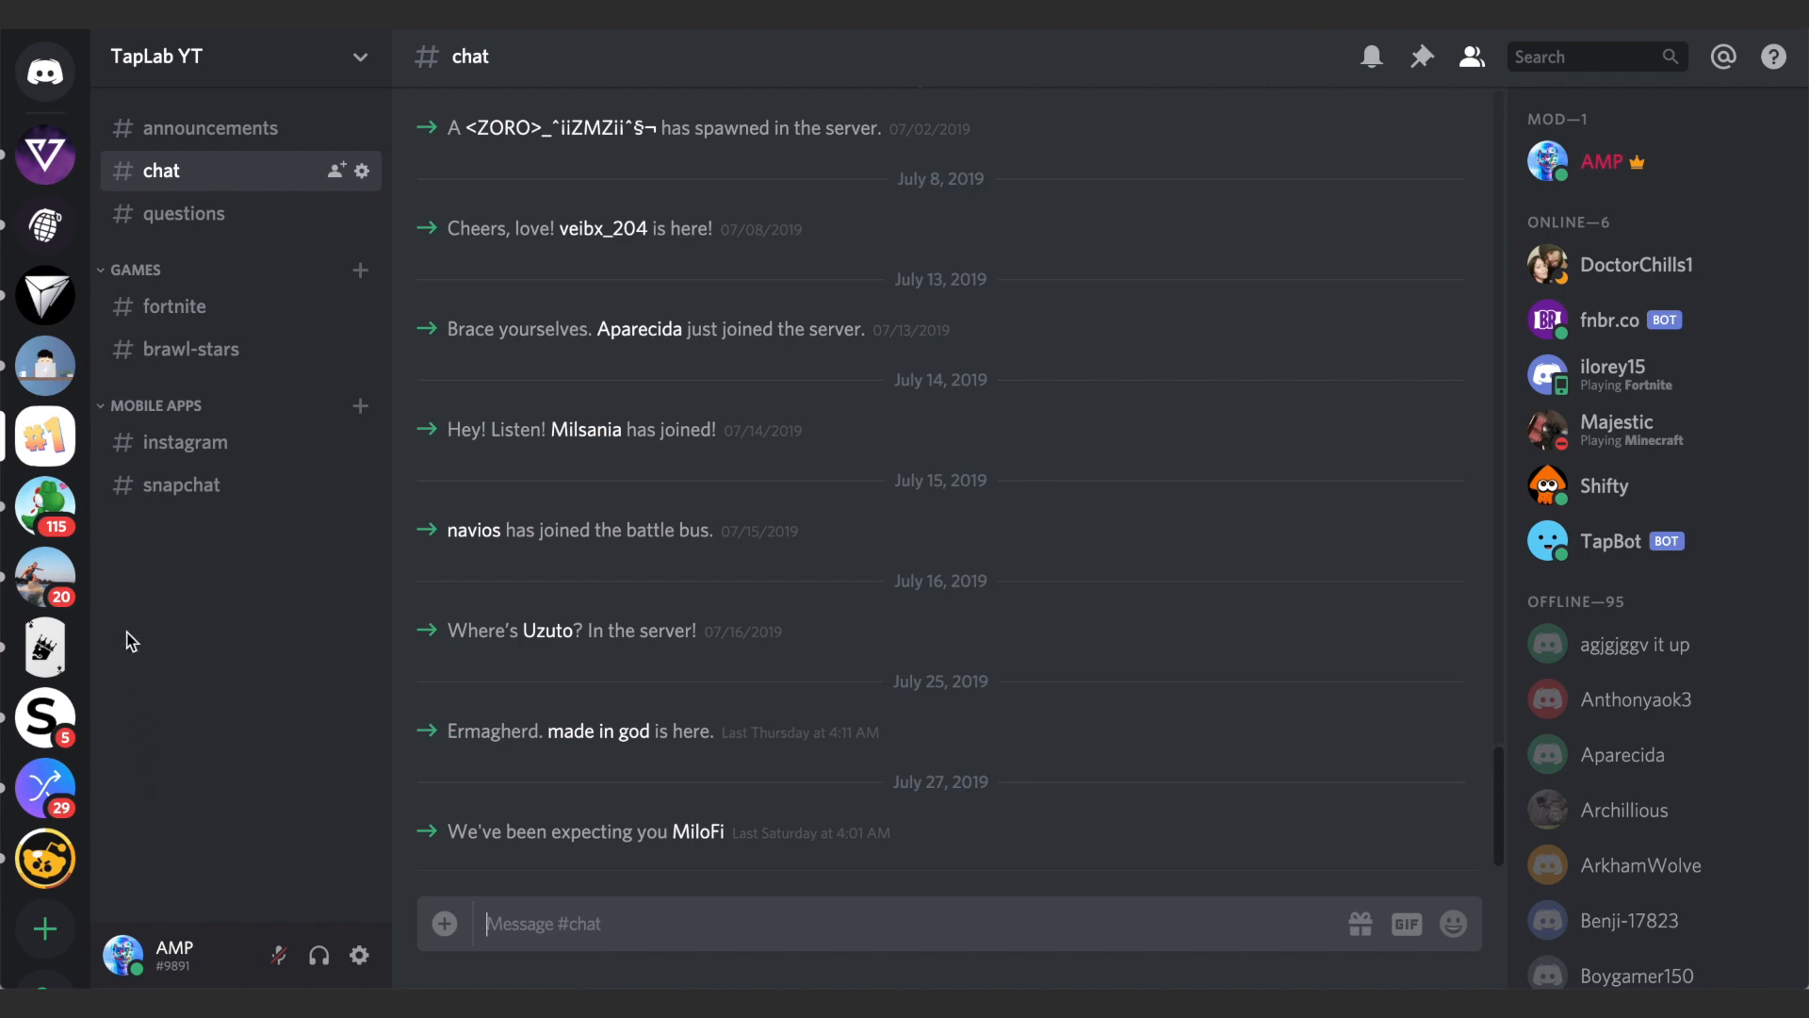
mouse_move(146, 589)
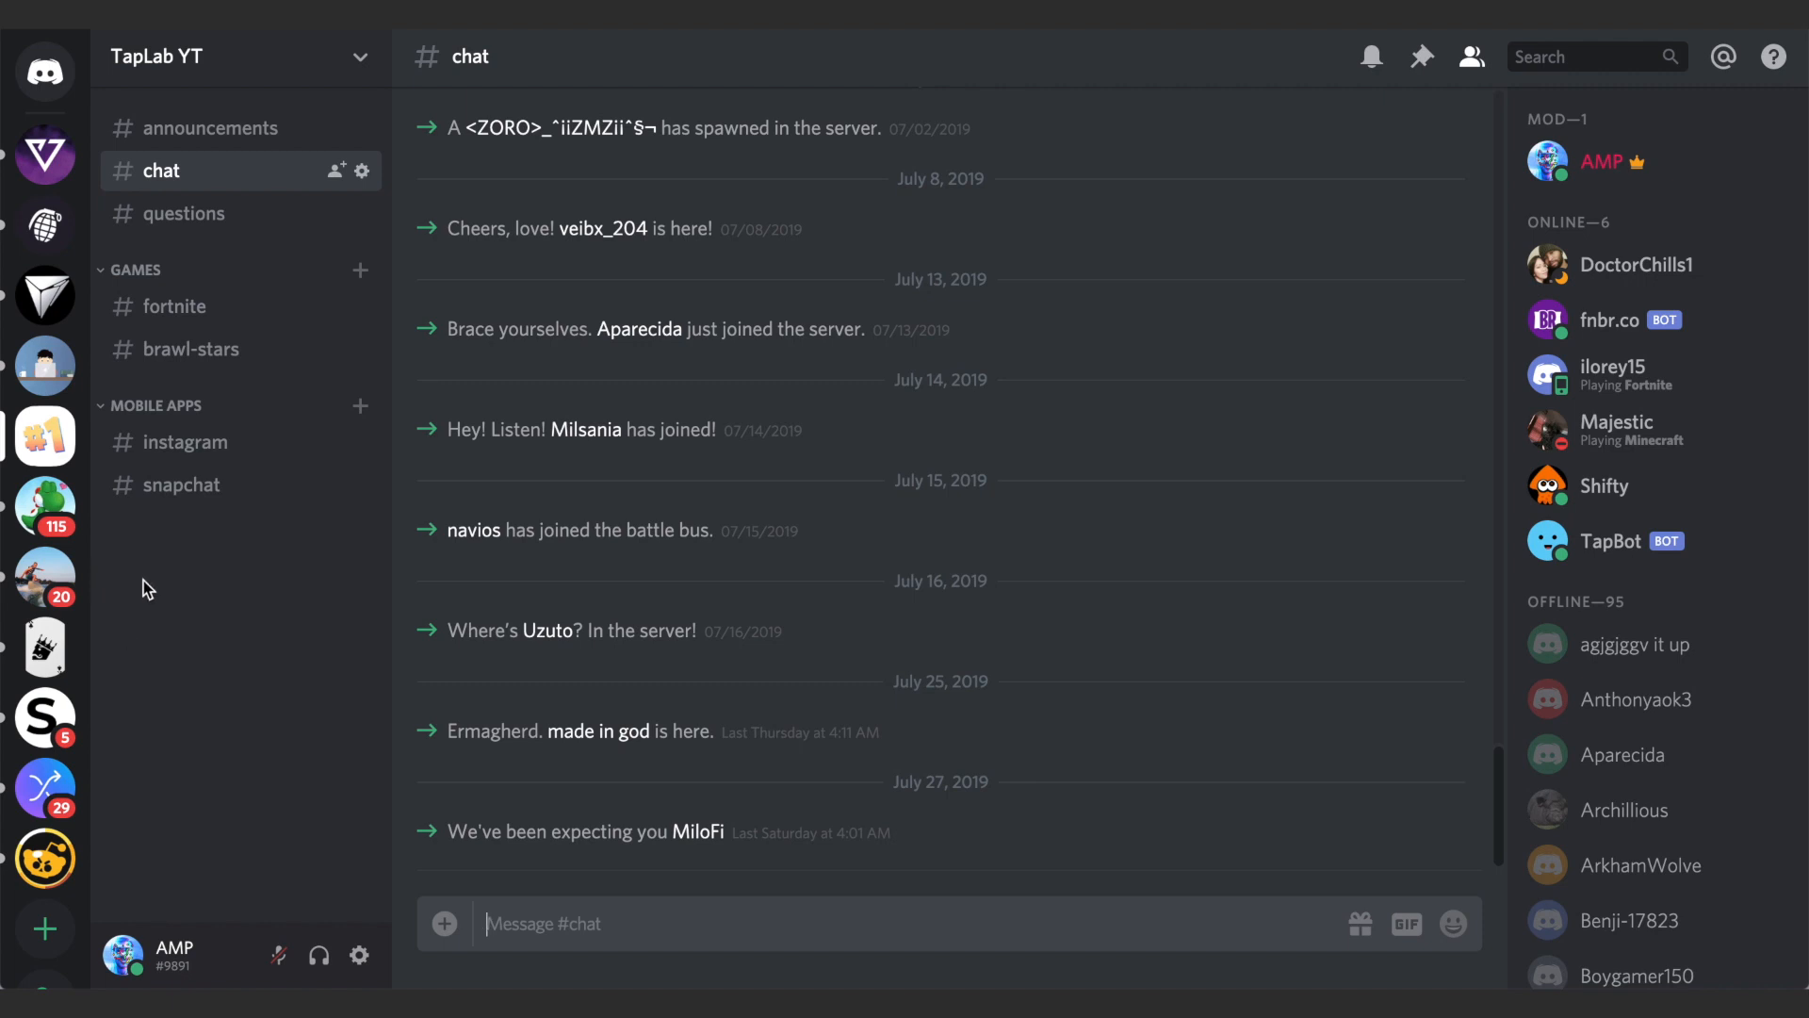
mouse_move(131, 589)
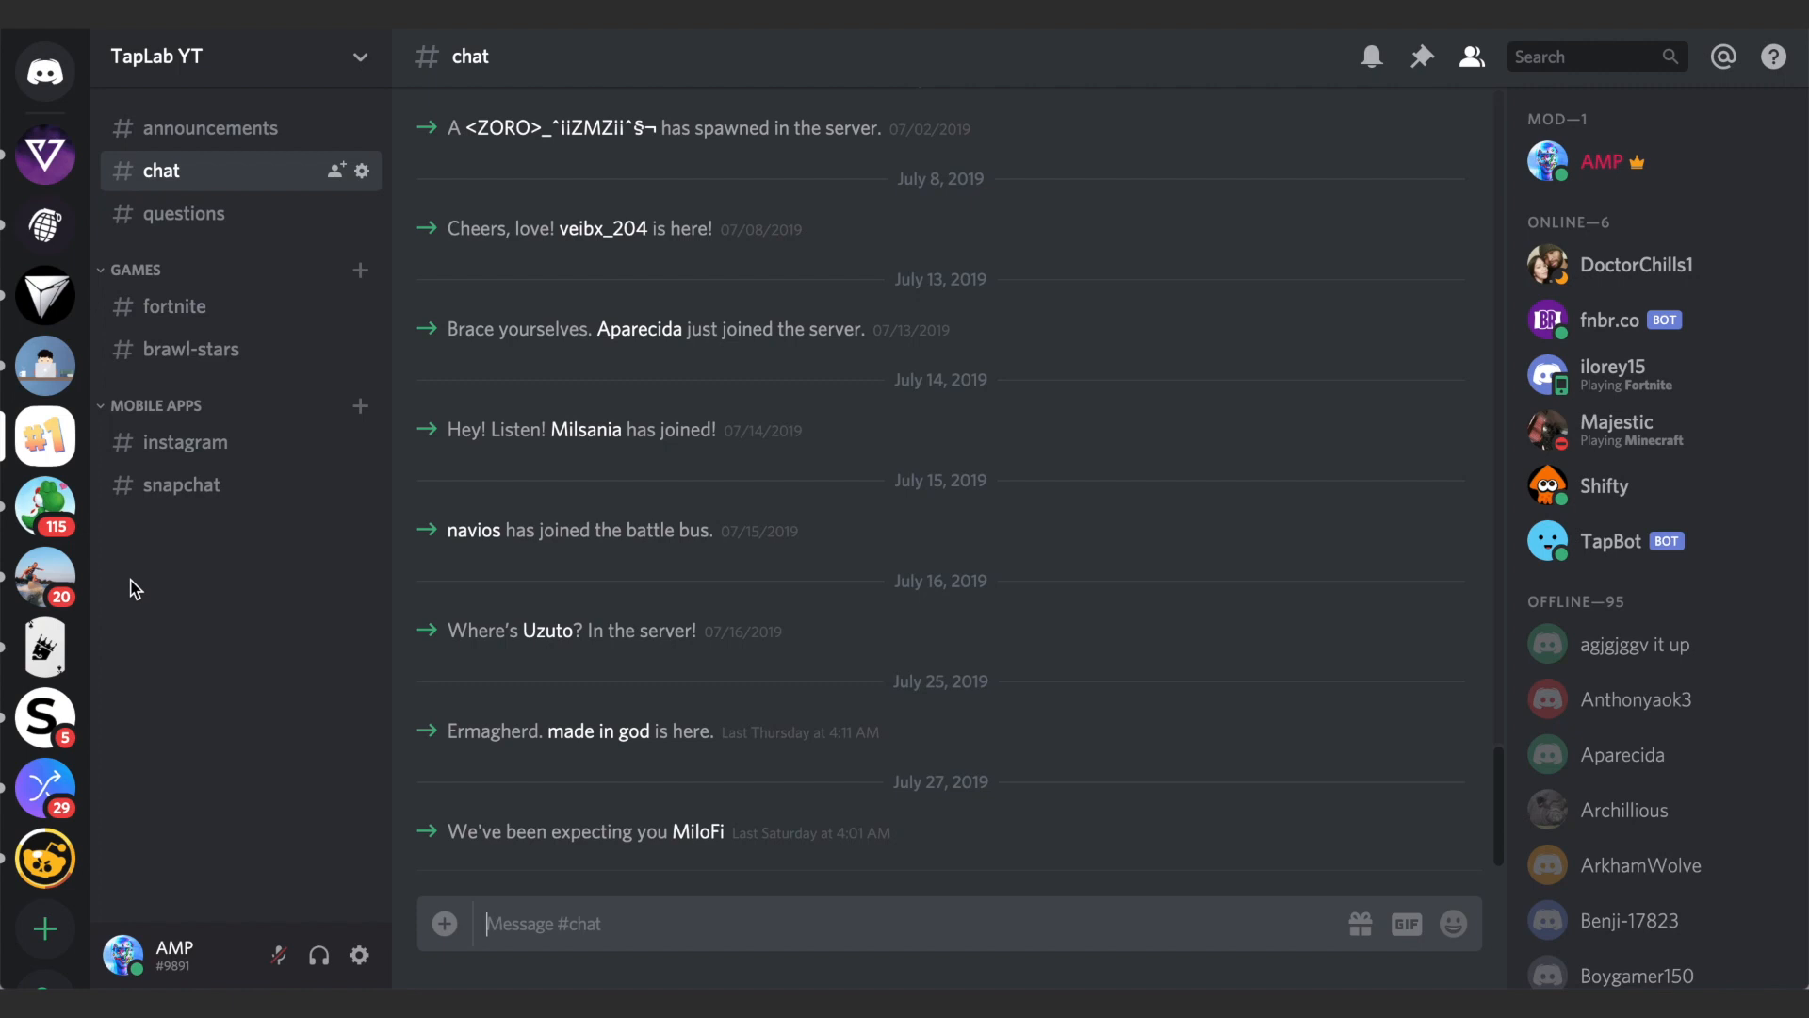
mouse_move(100, 589)
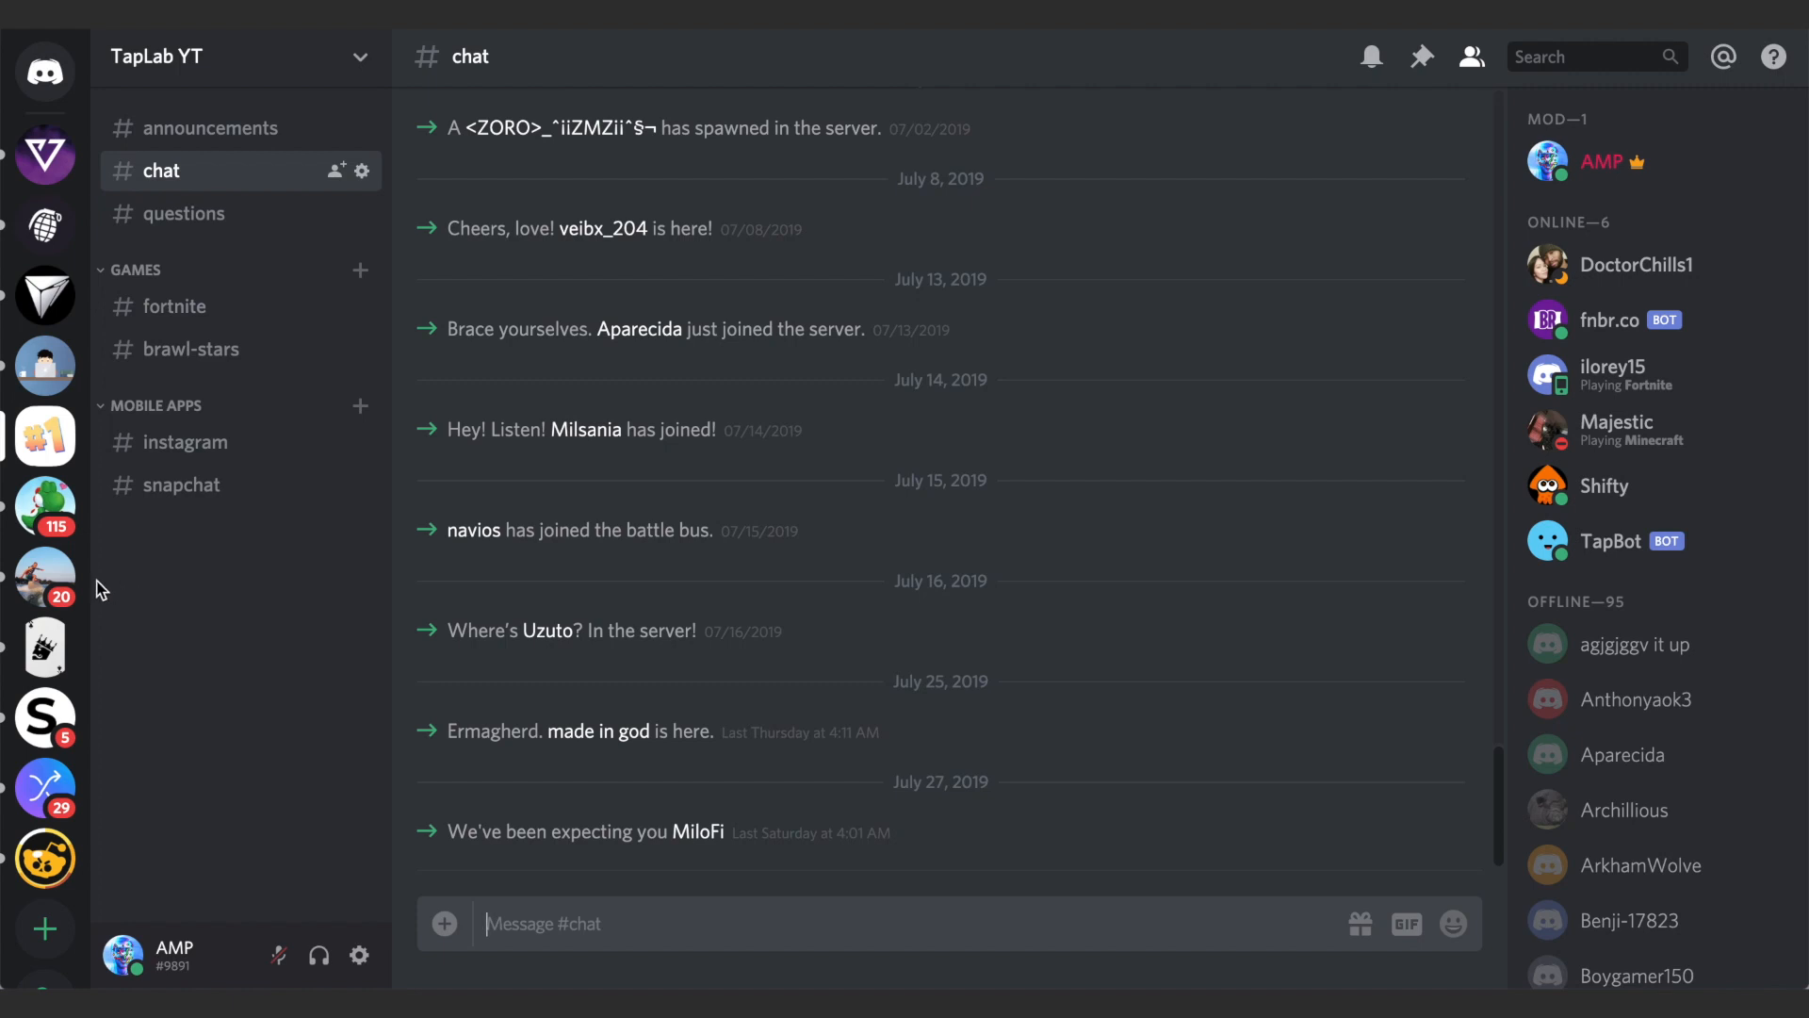
mouse_move(45, 576)
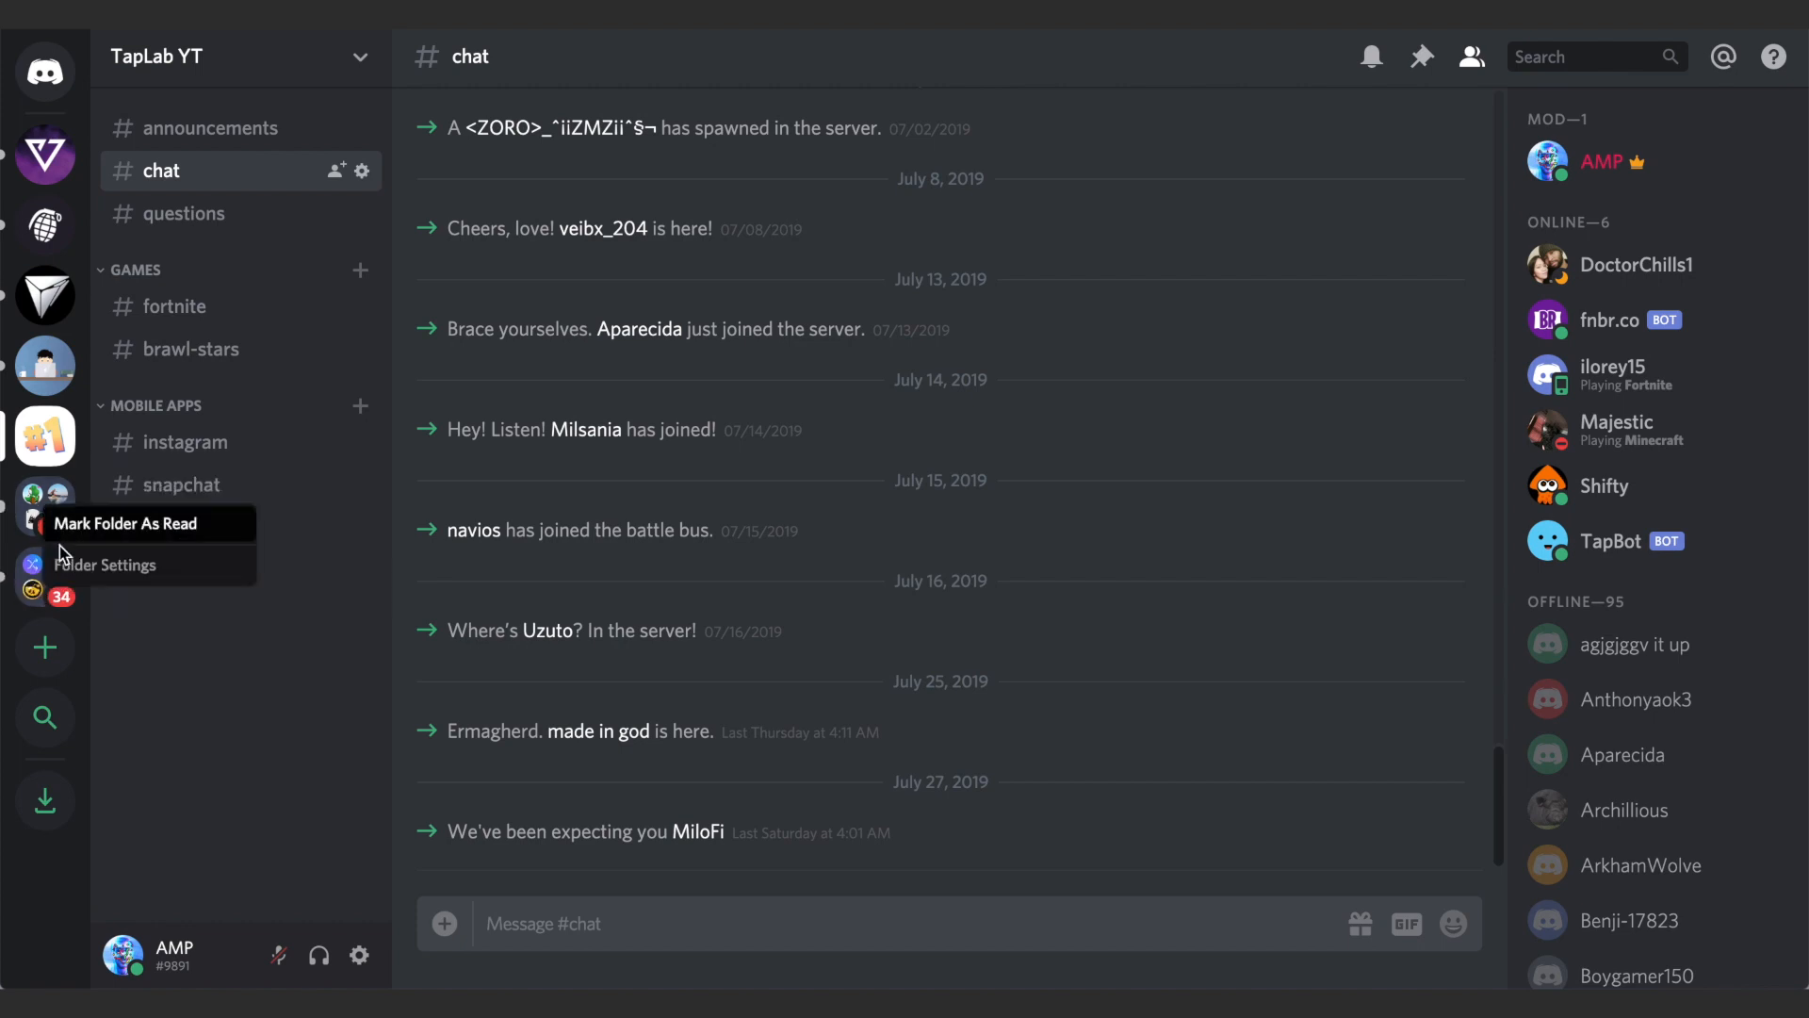
- Name the server folder 'Group 1' and give it the pinkish red colour
left_click(105, 565)
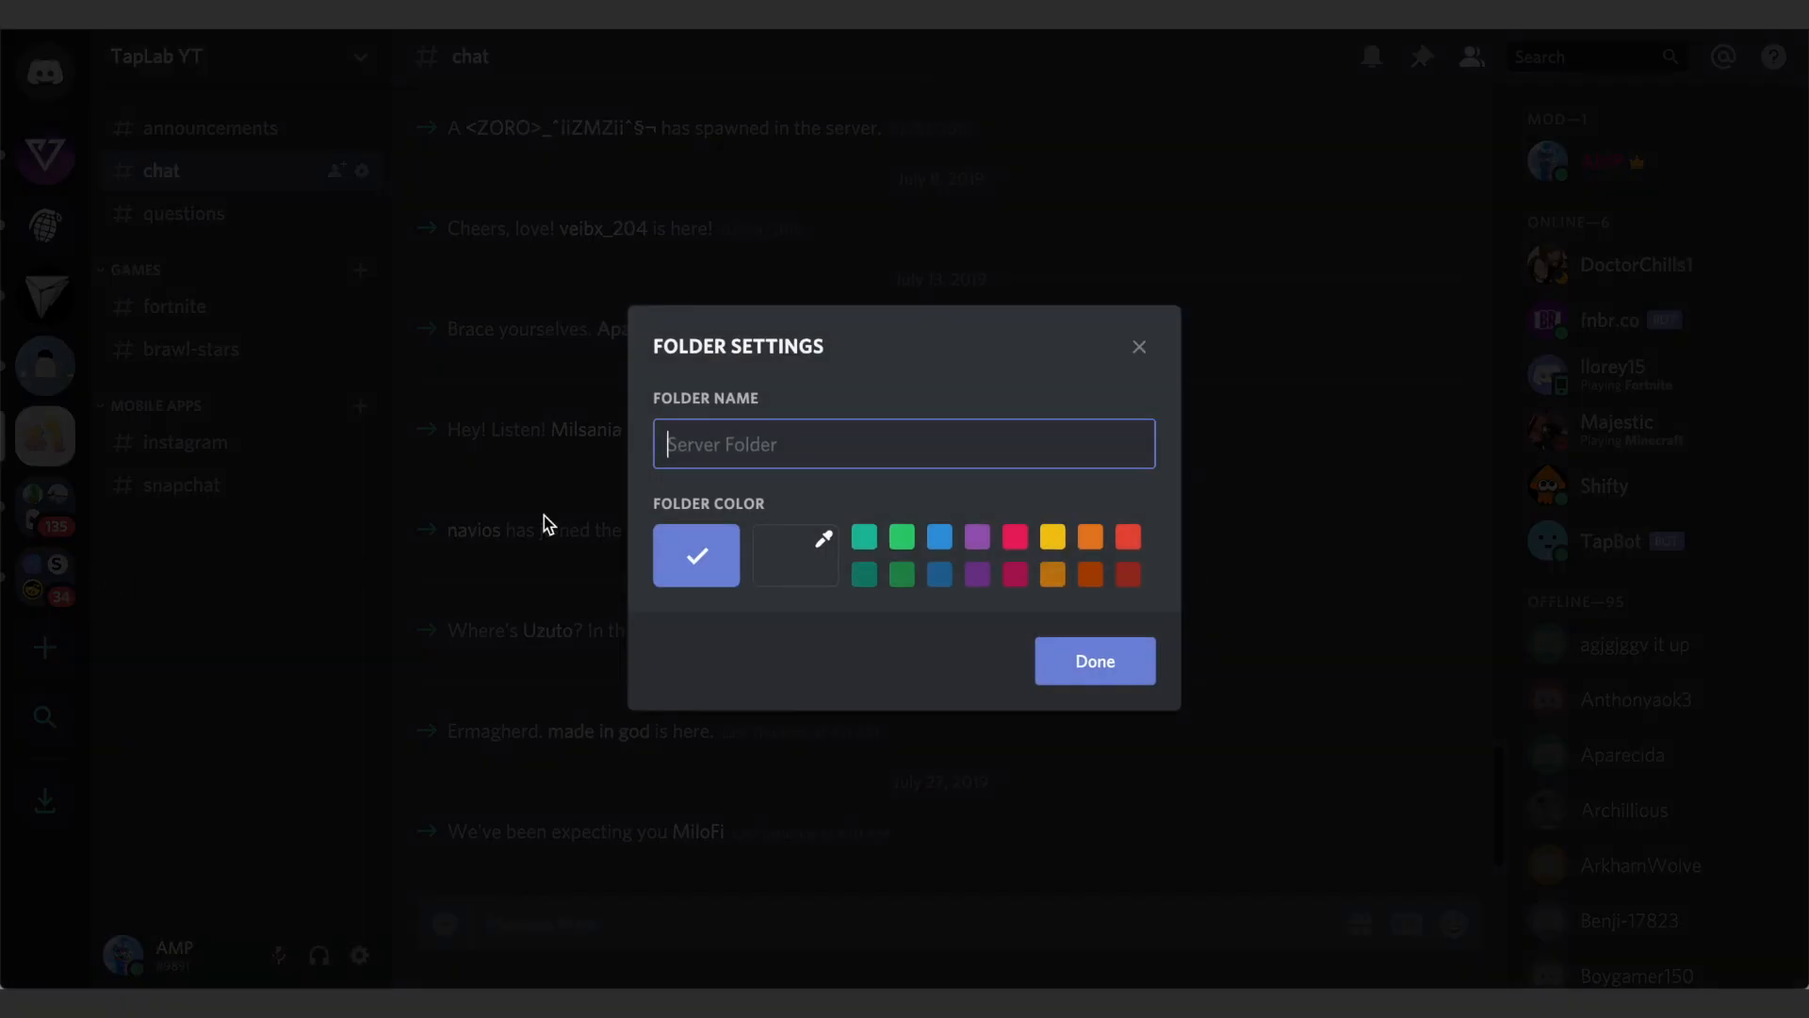
type("Group 1")
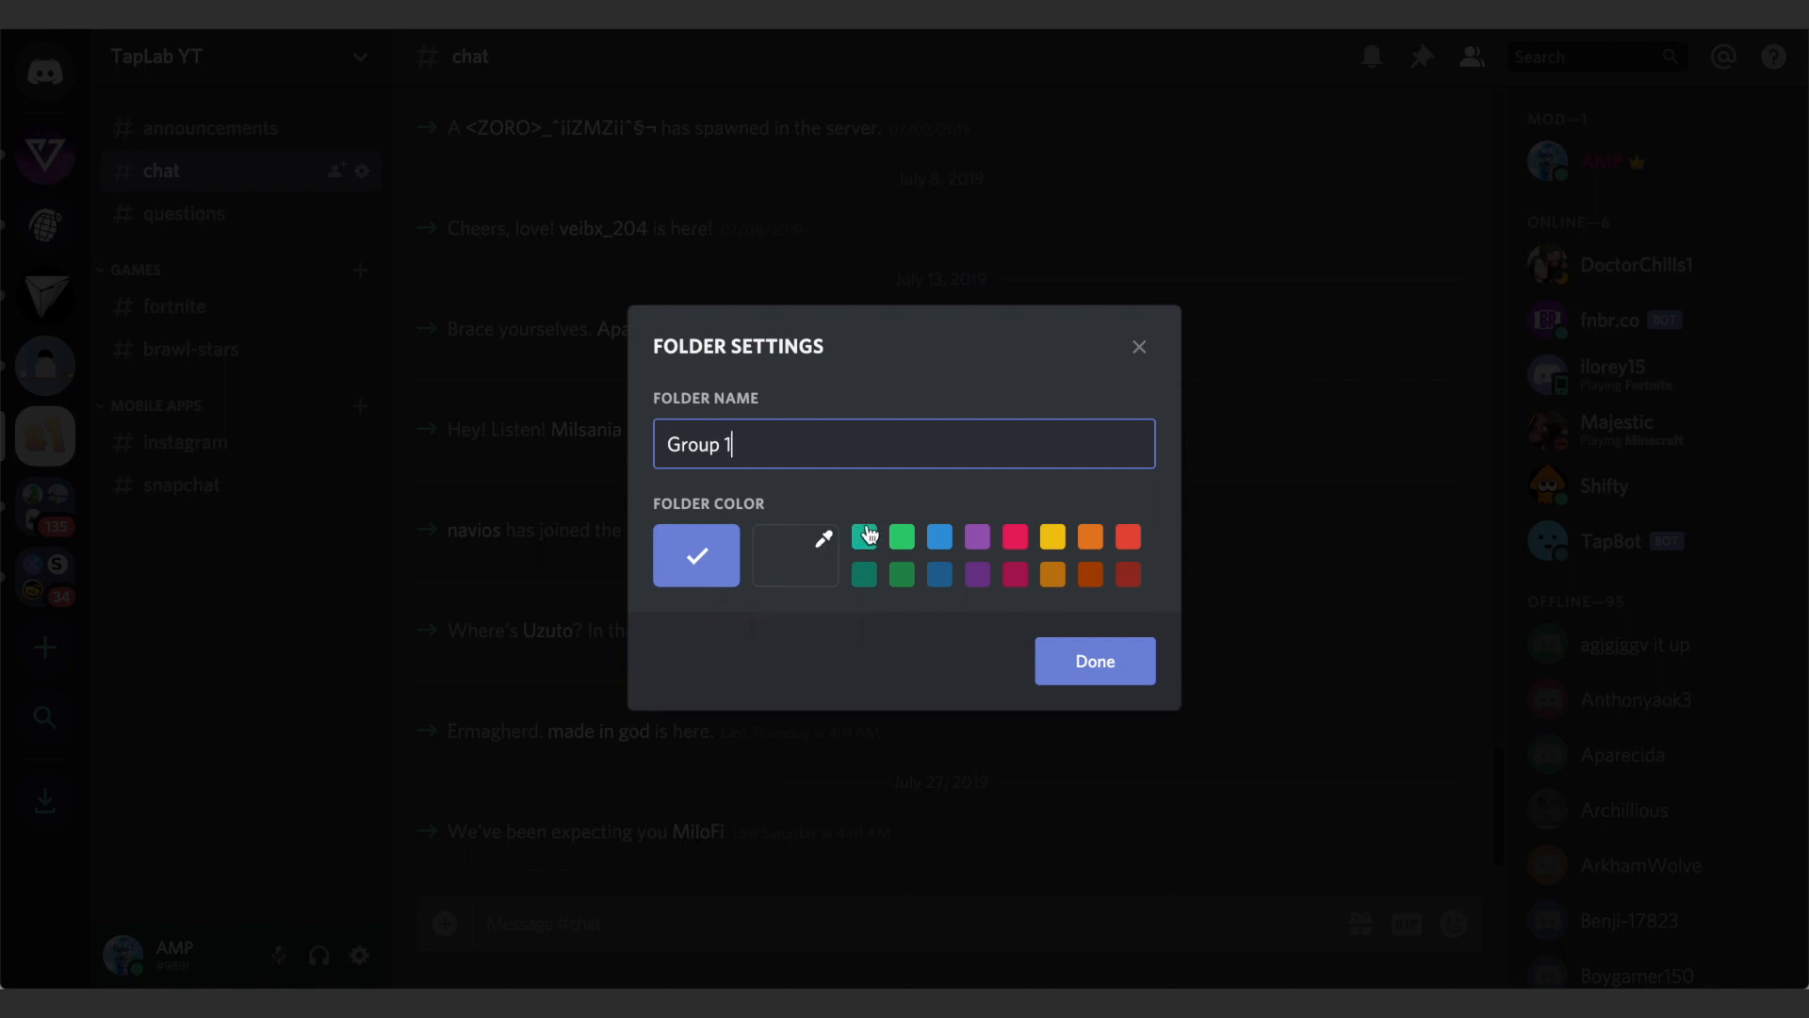
mouse_move(705, 568)
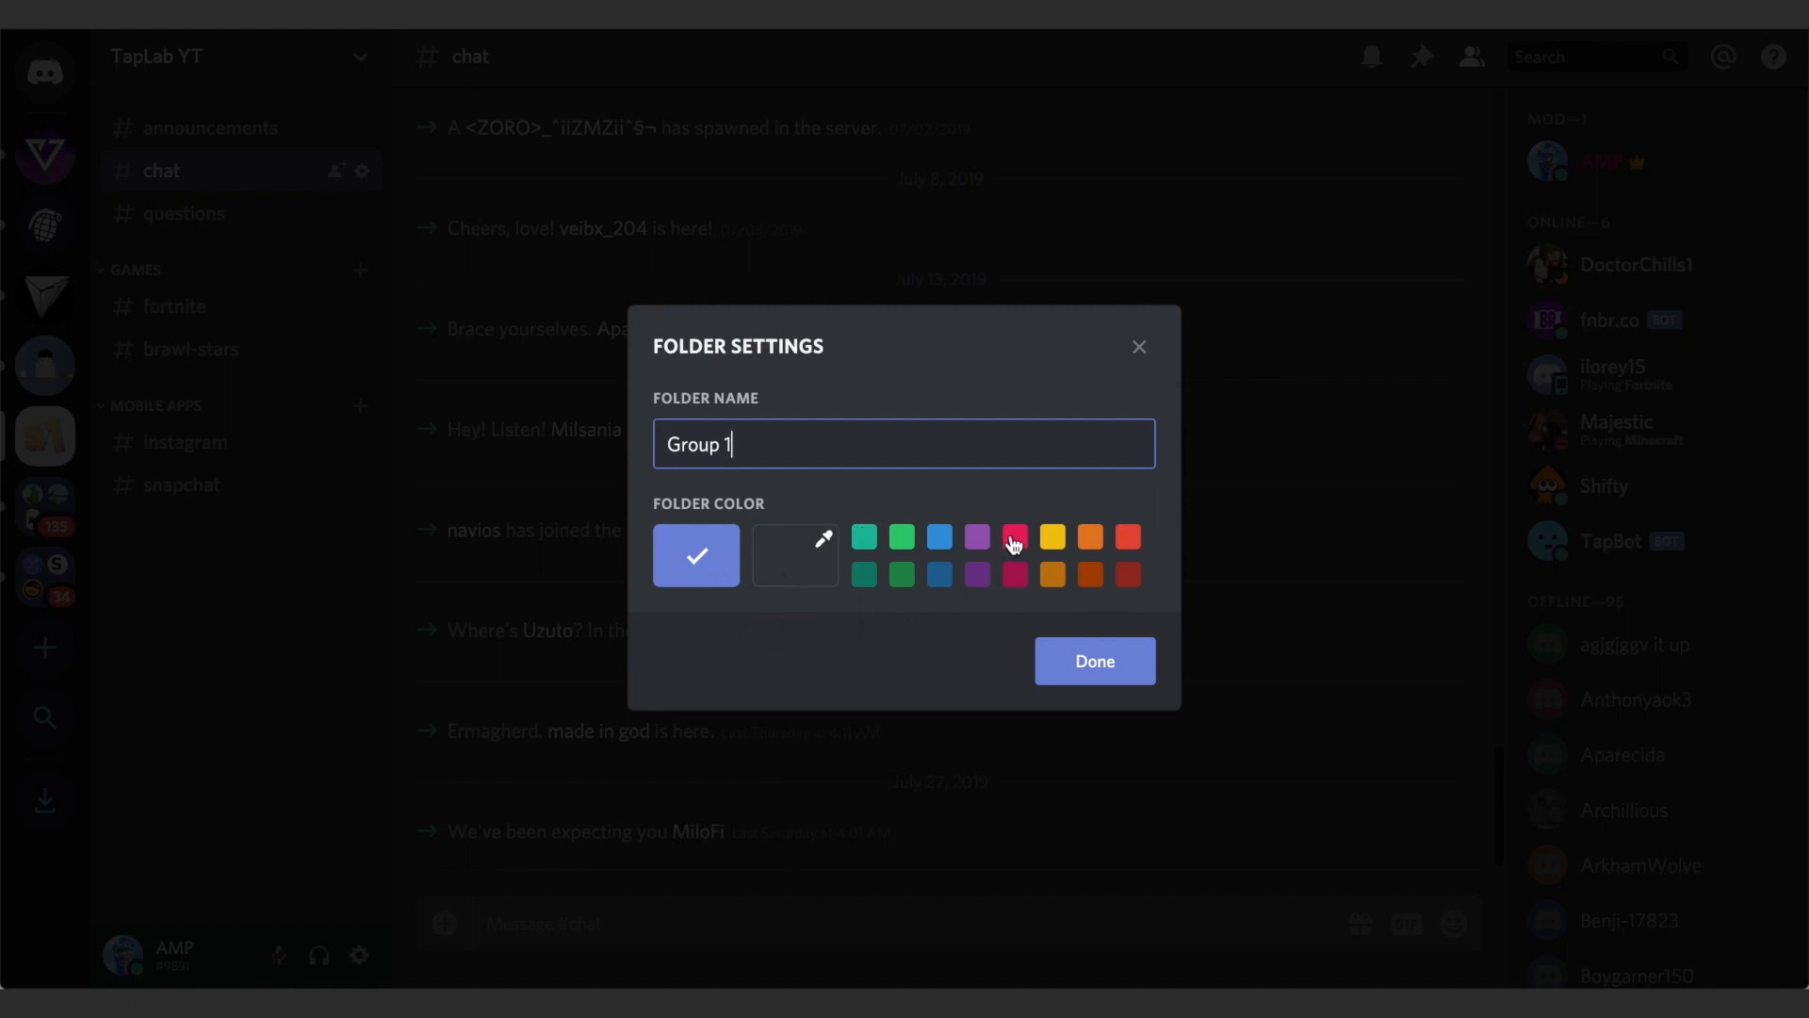
left_click(1015, 537)
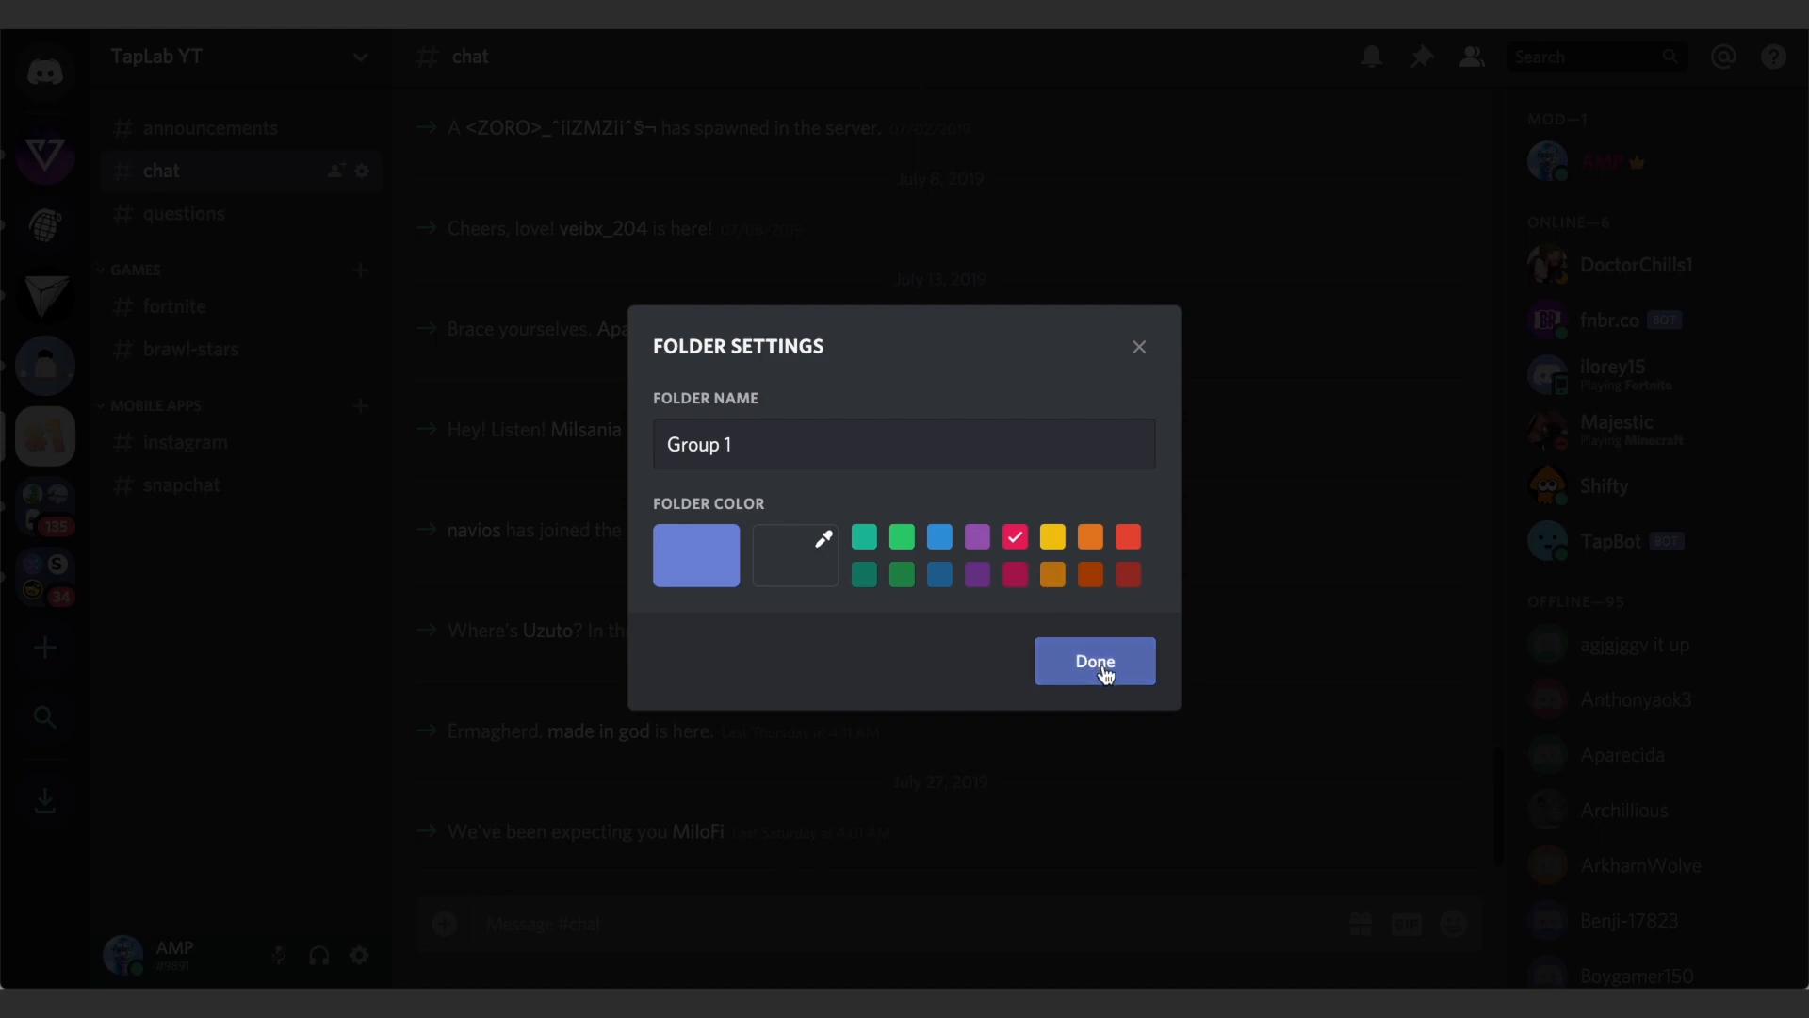
left_click(1095, 661)
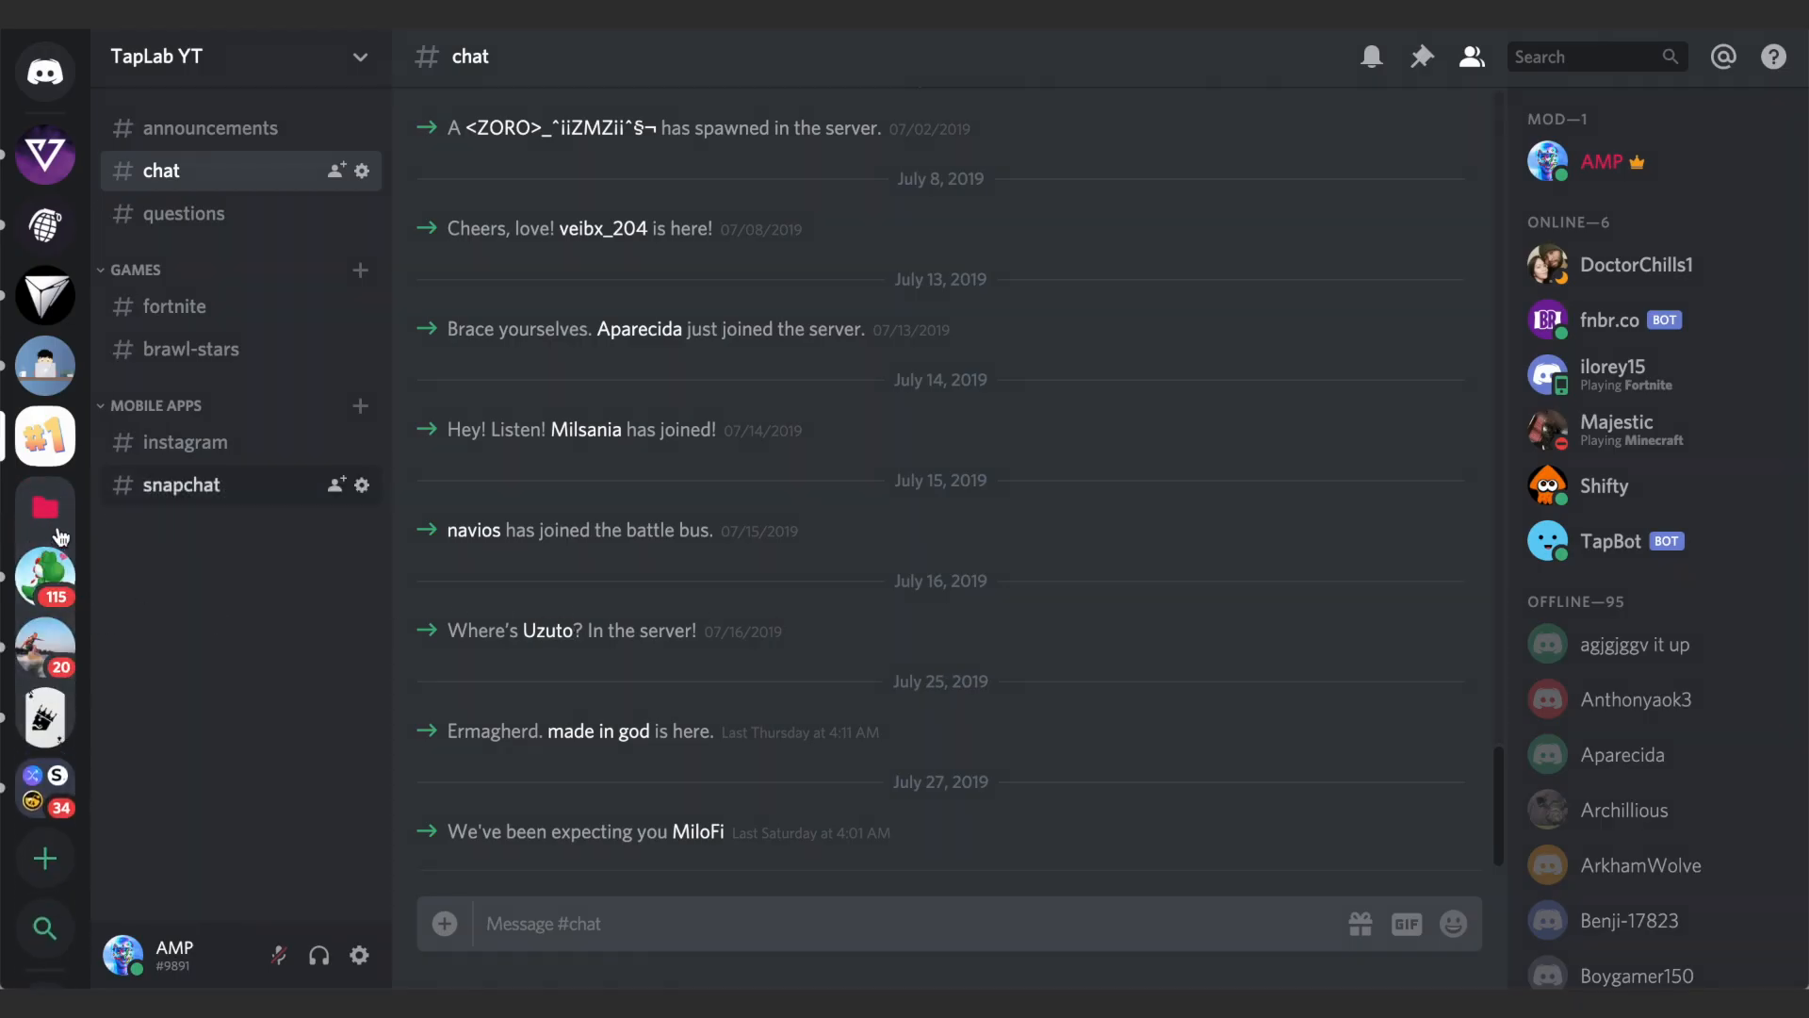
mouse_move(44, 507)
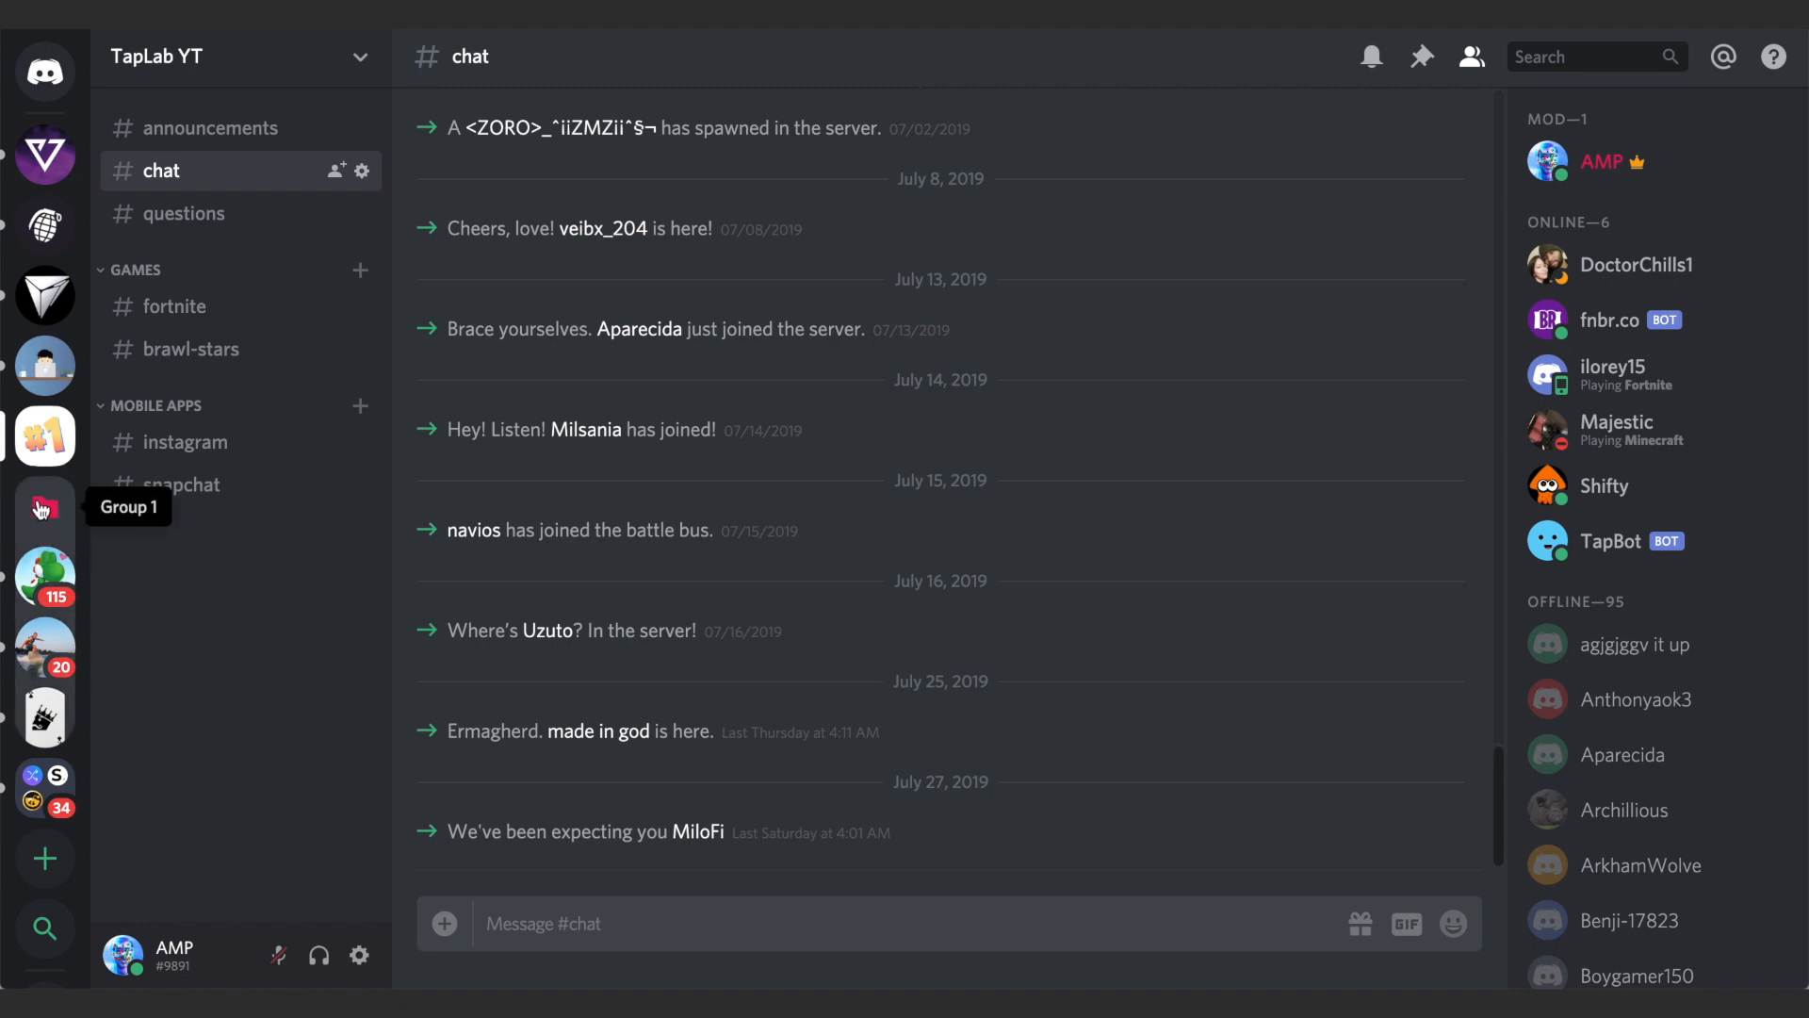
mouse_move(44, 577)
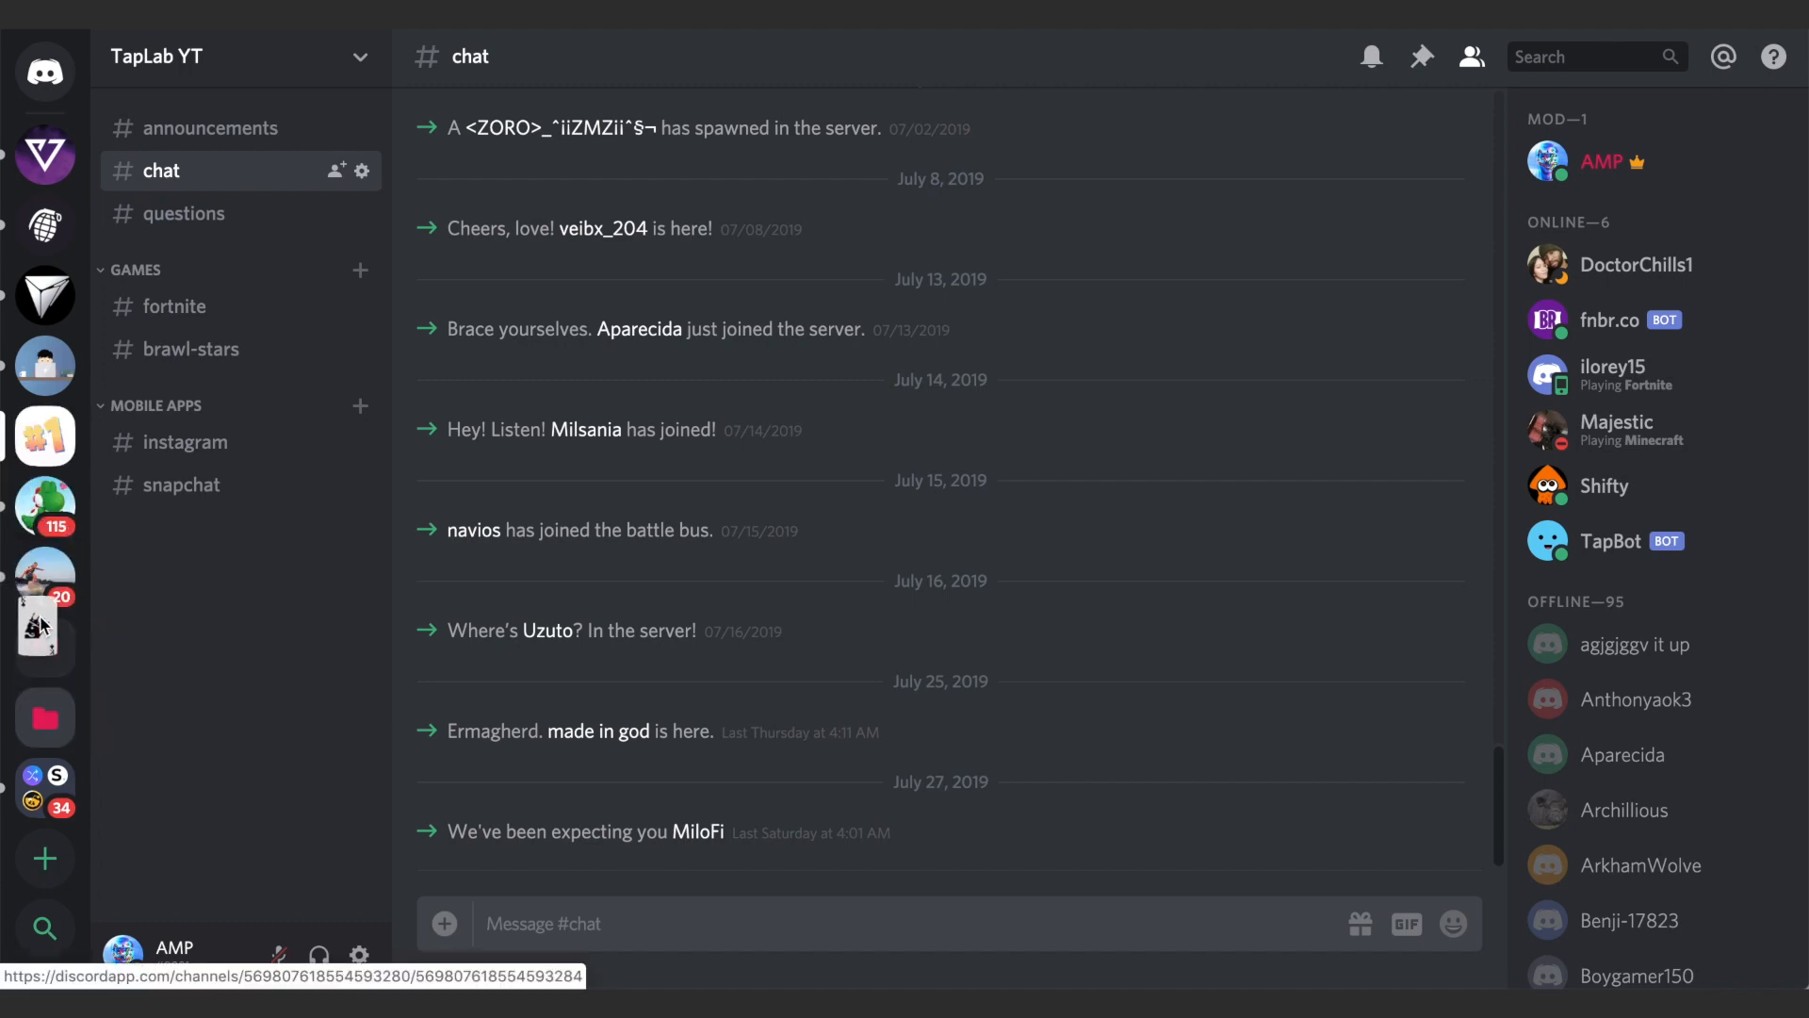
mouse_move(44, 647)
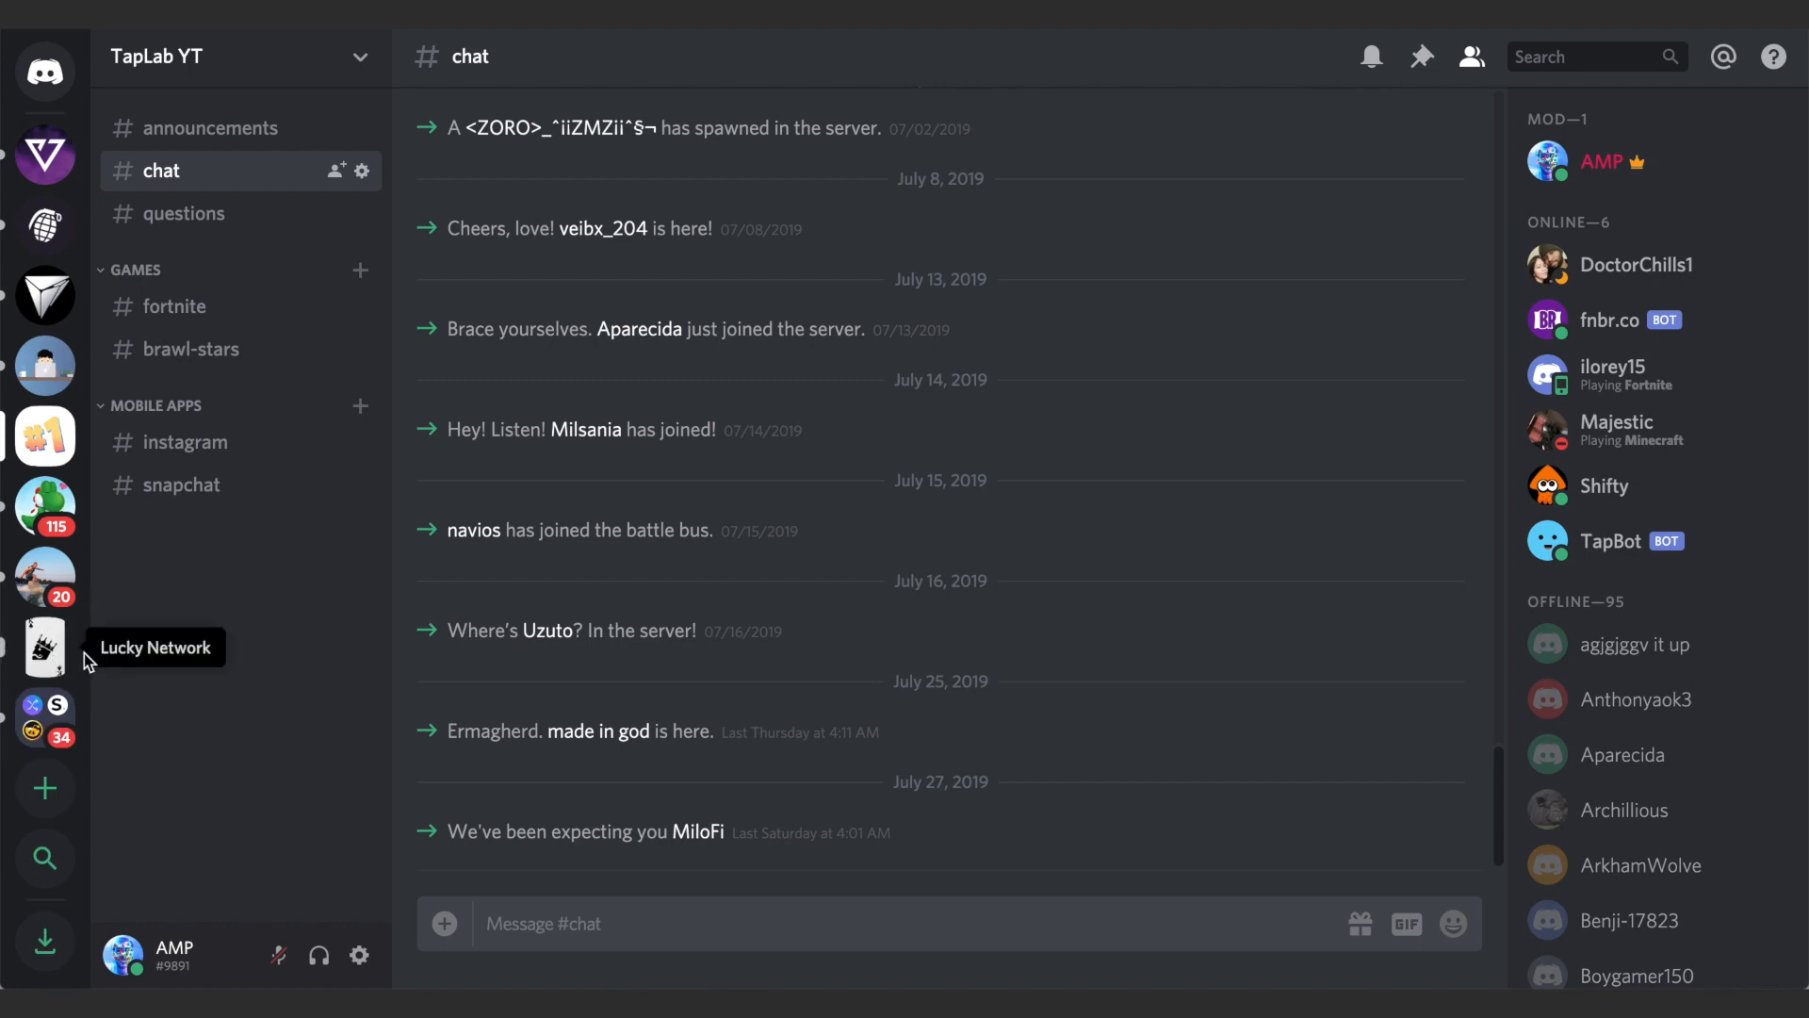
mouse_move(45, 507)
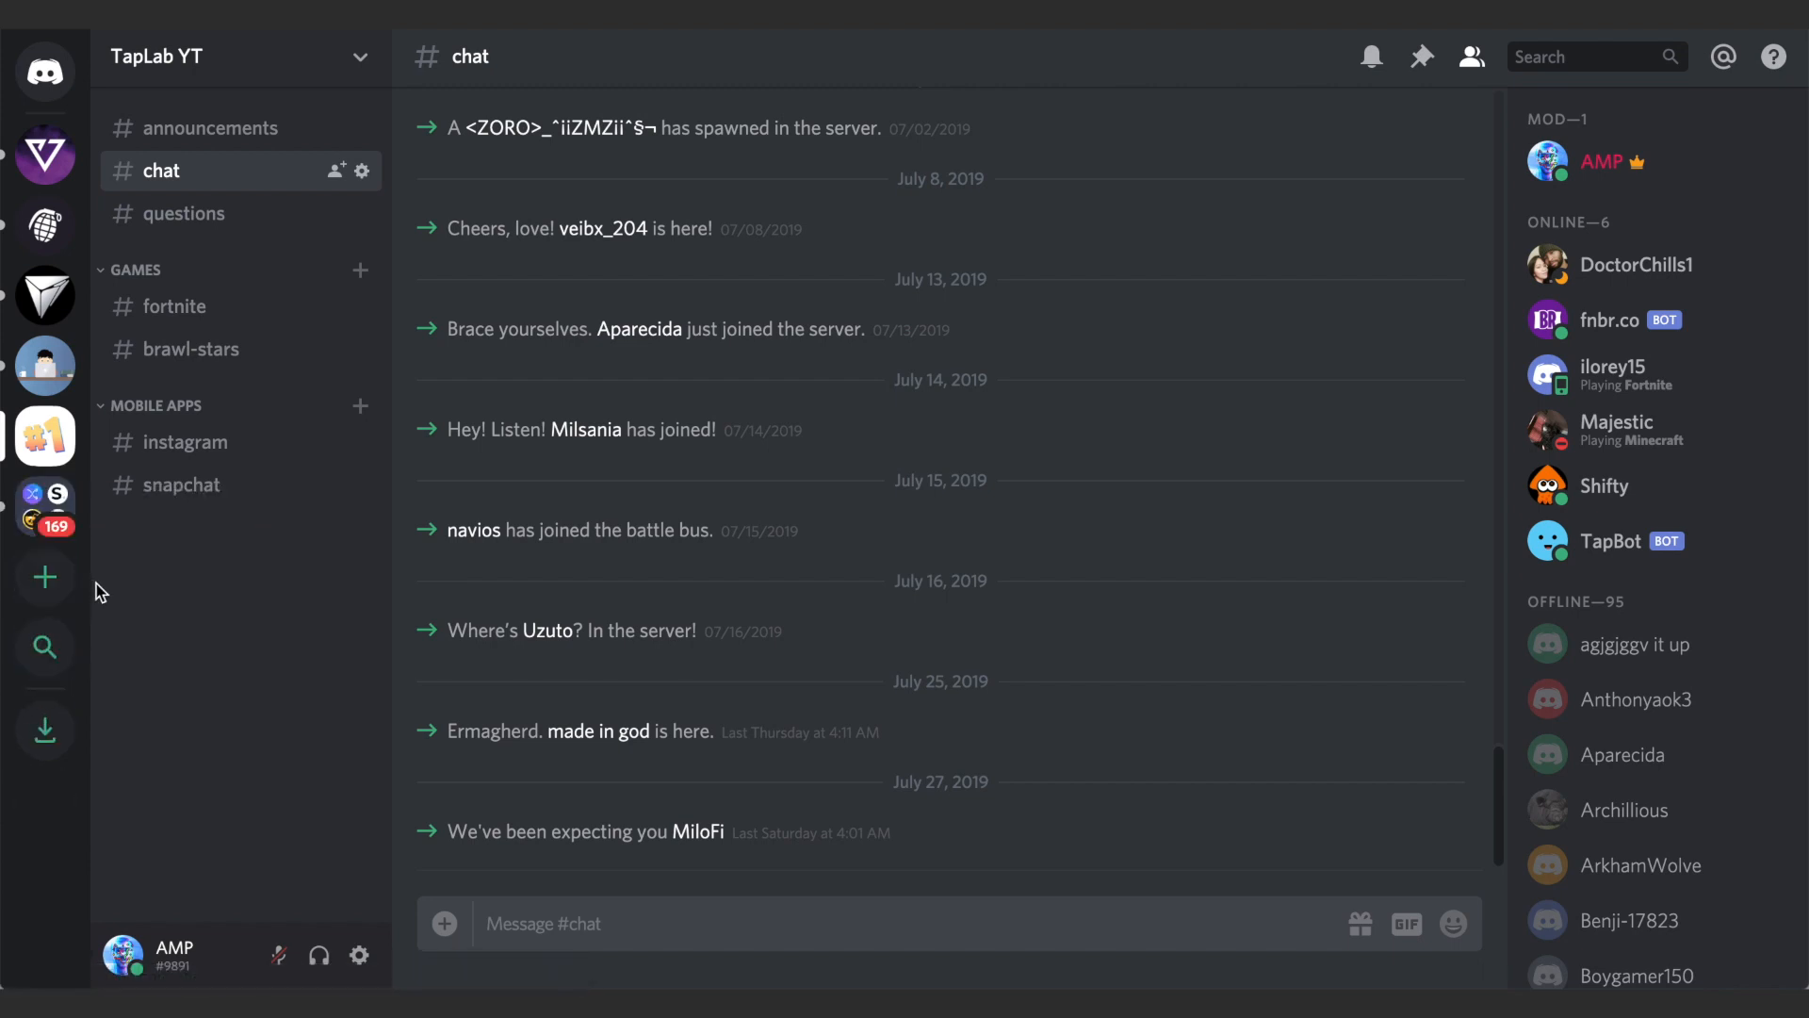
- Scroll the server bar to merge the servers below TapLab YT, including Lucky Network, into one folder
scroll("down", 3)
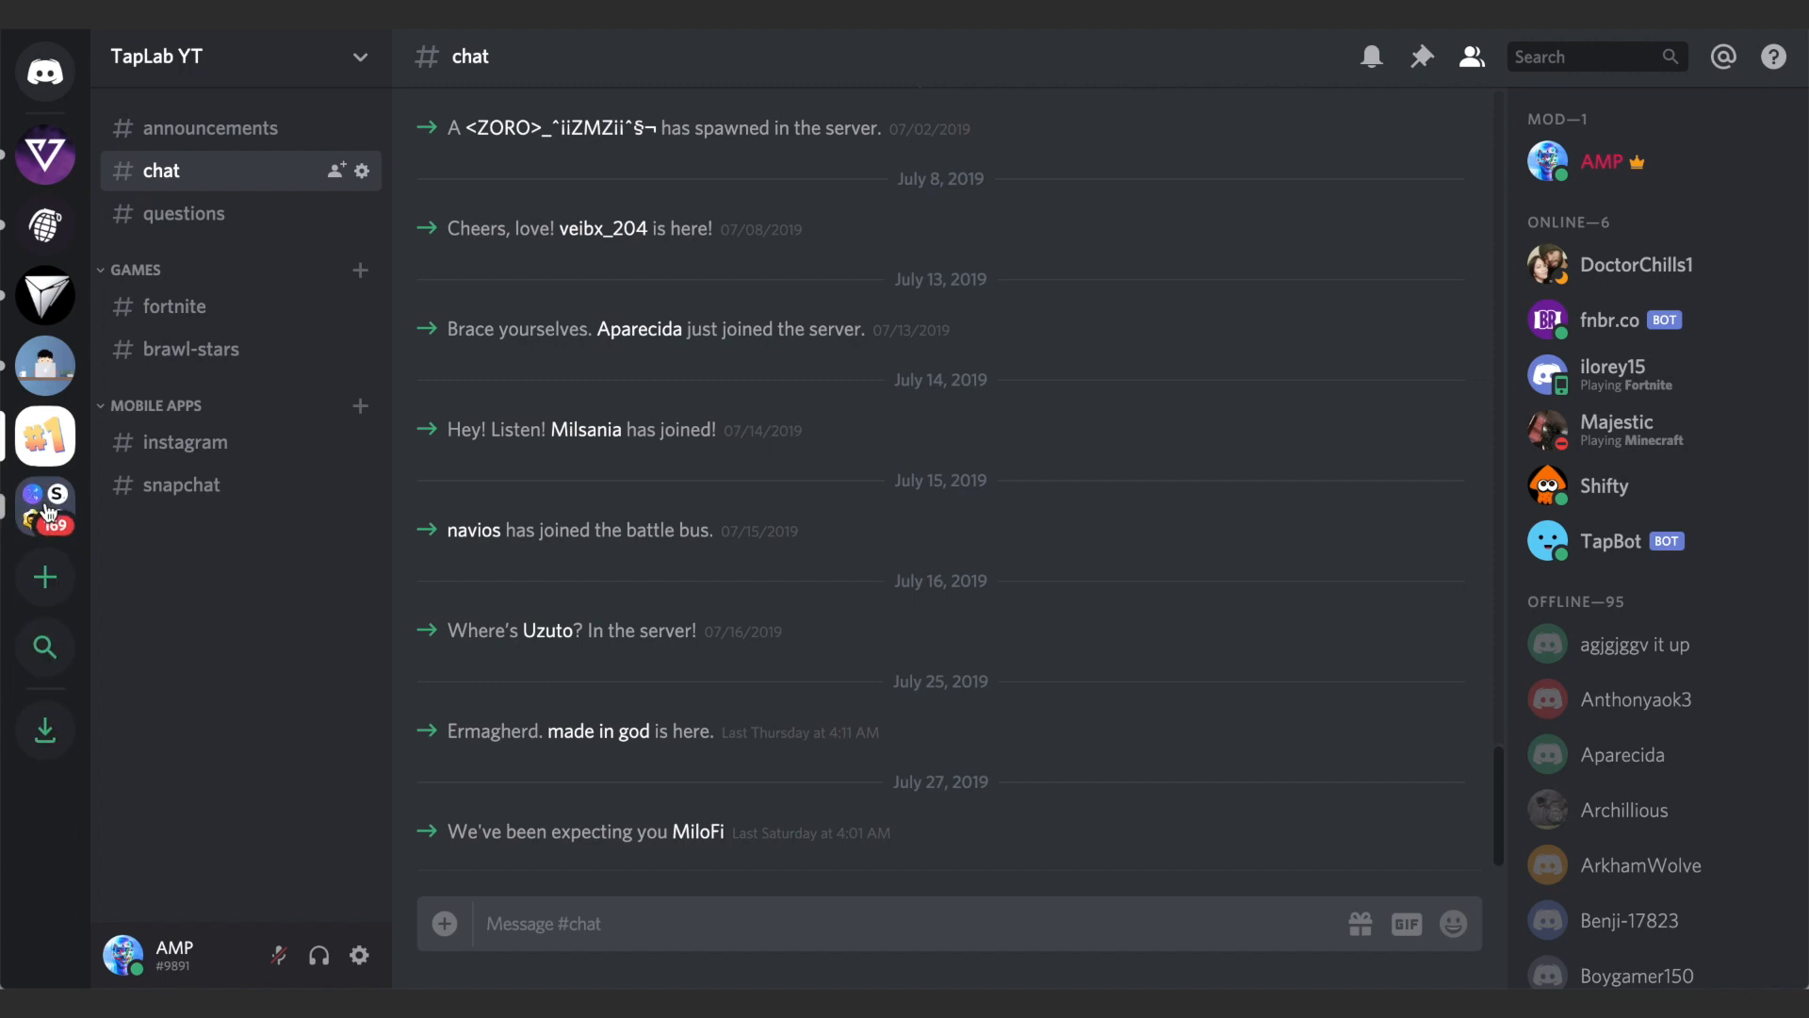
mouse_move(145, 555)
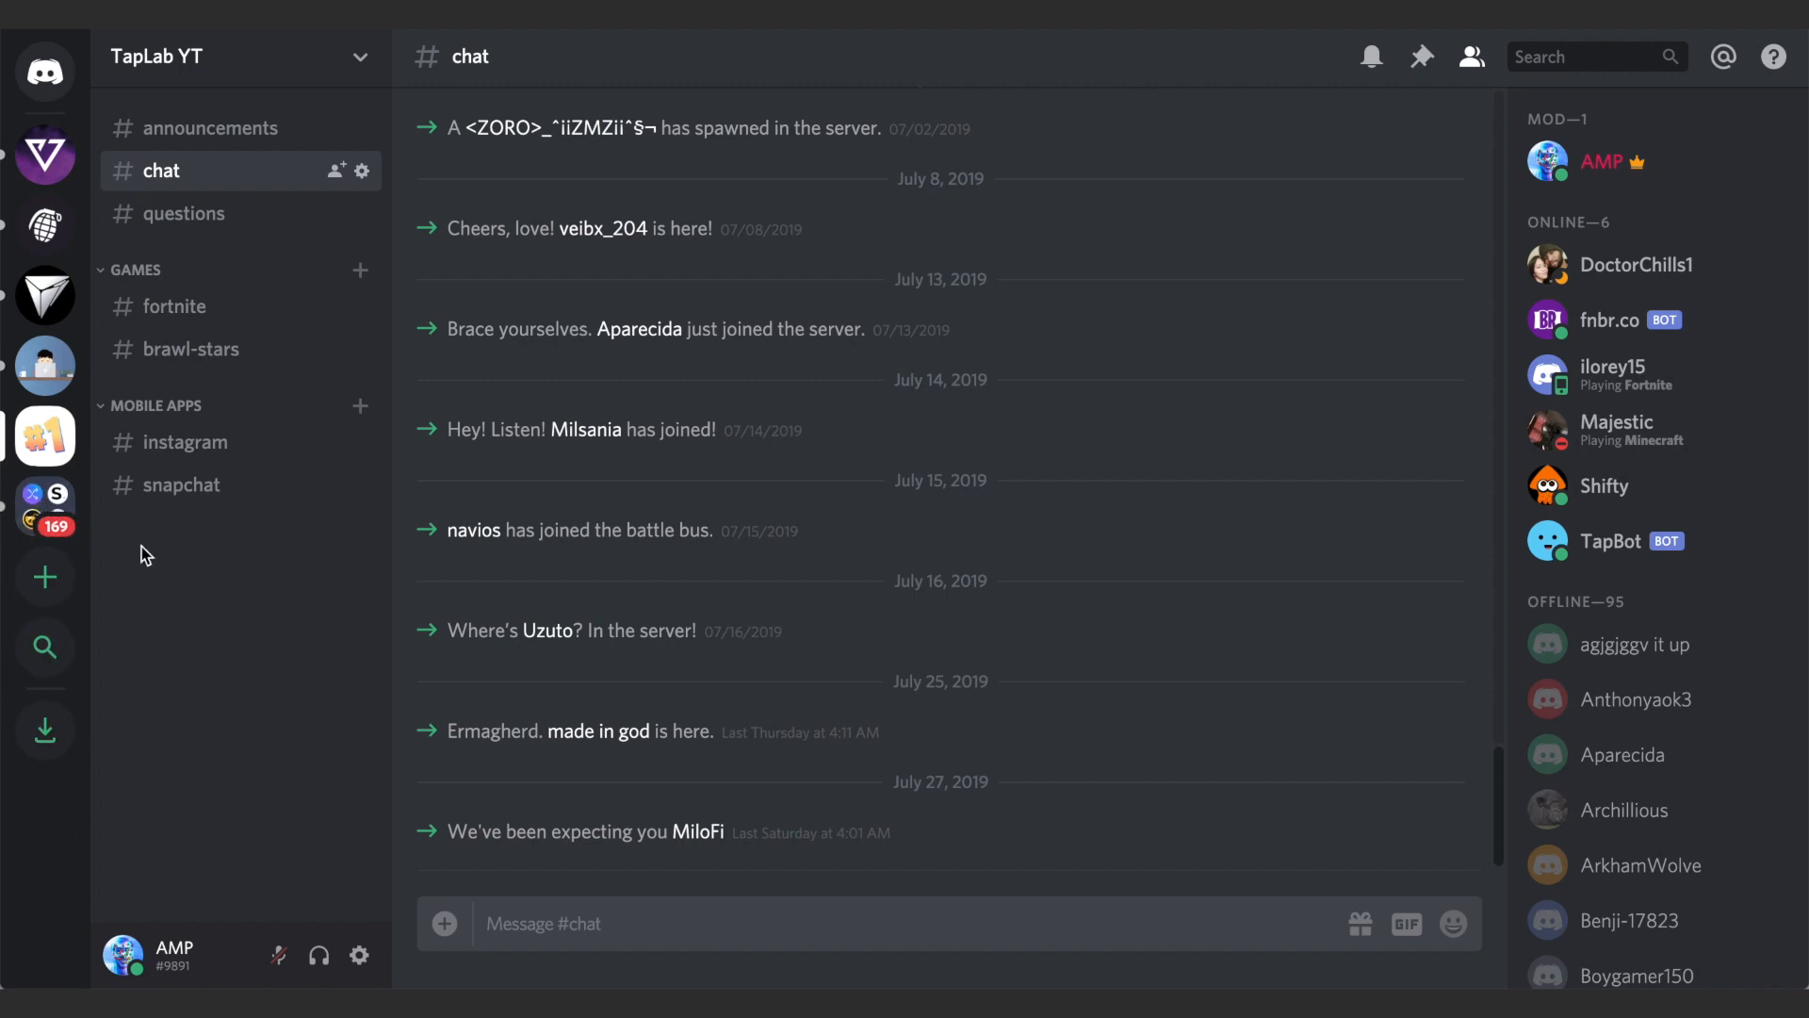
mouse_move(138, 543)
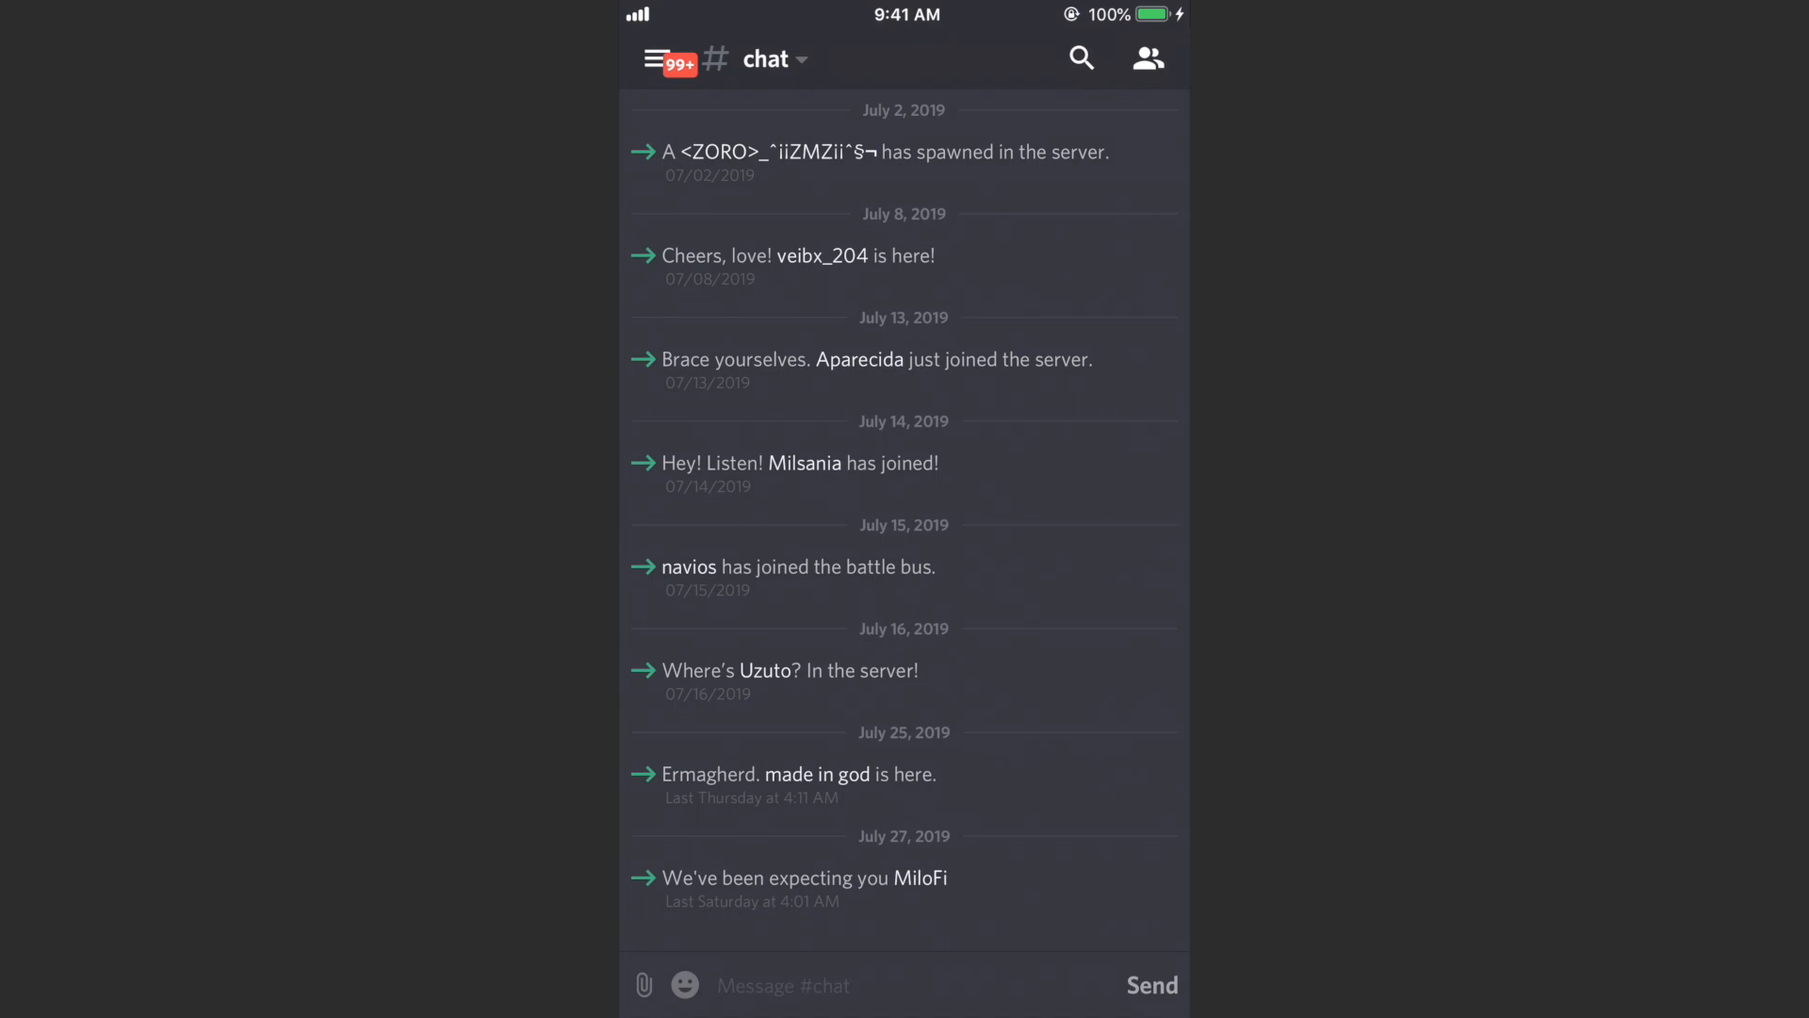
- On mobile, reveal the server sidebar and scroll through it to combine servers into a folder
left_click(652, 59)
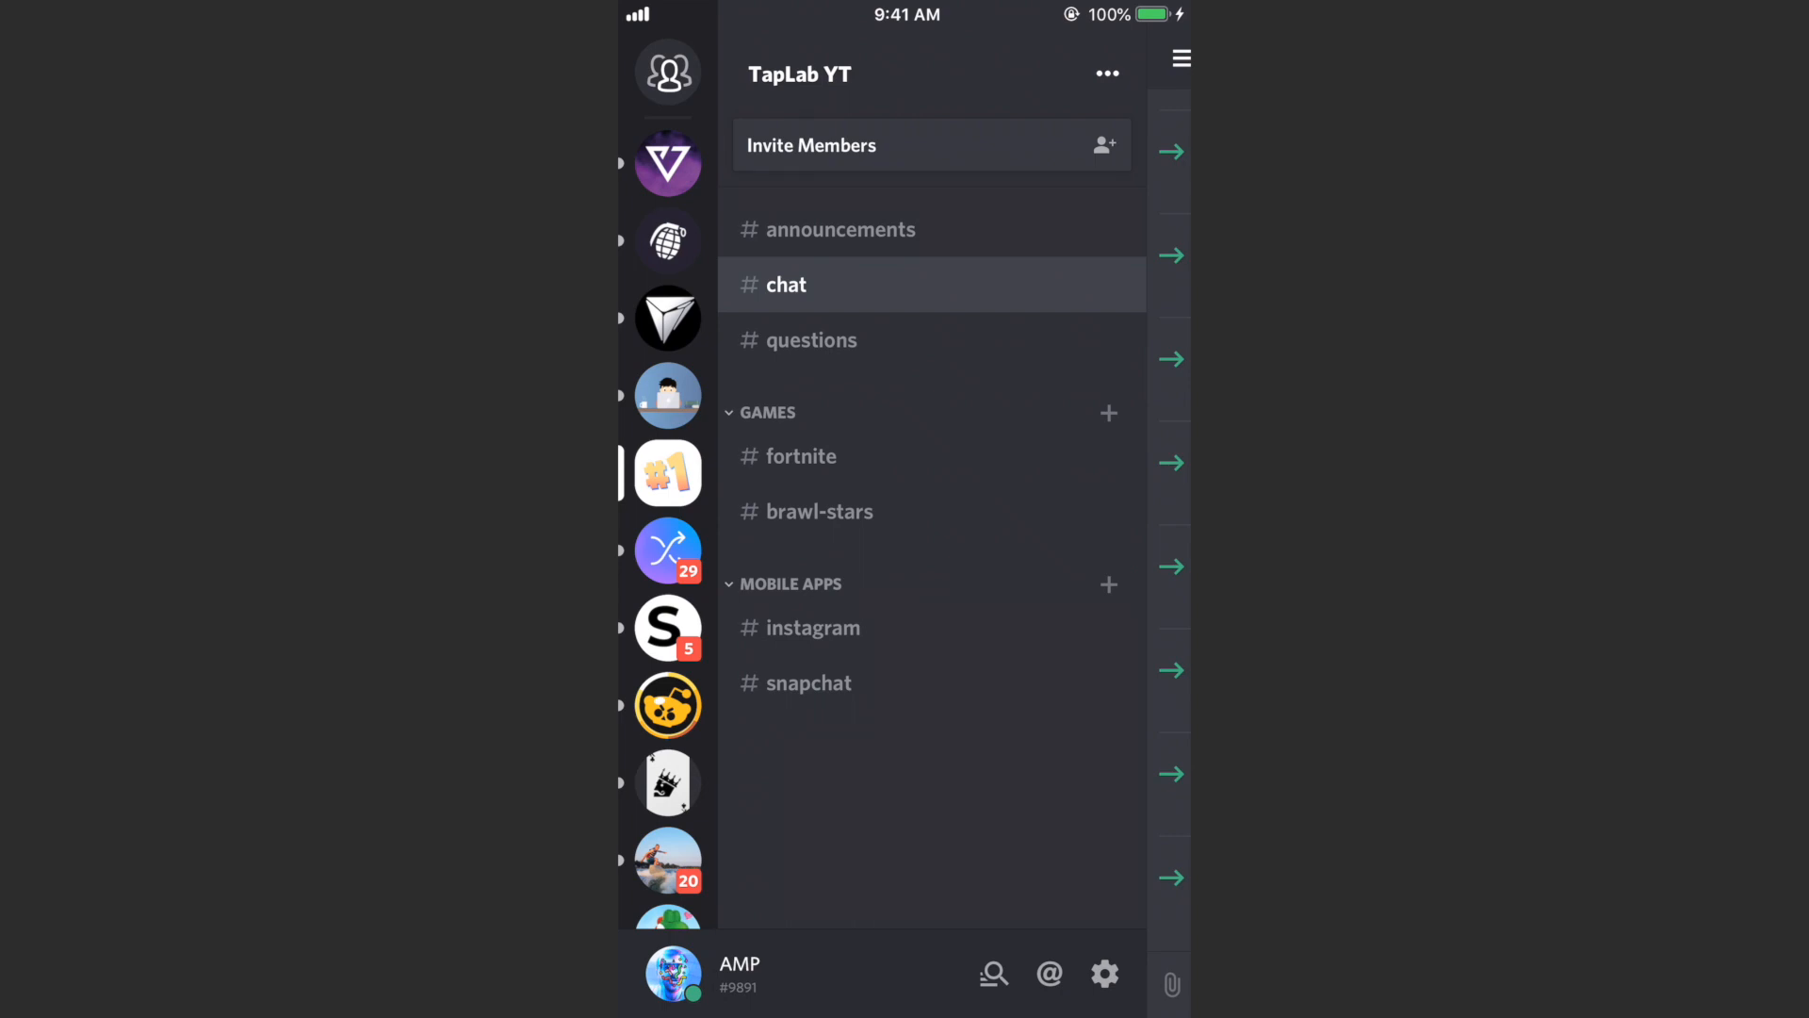
scroll("down", 3)
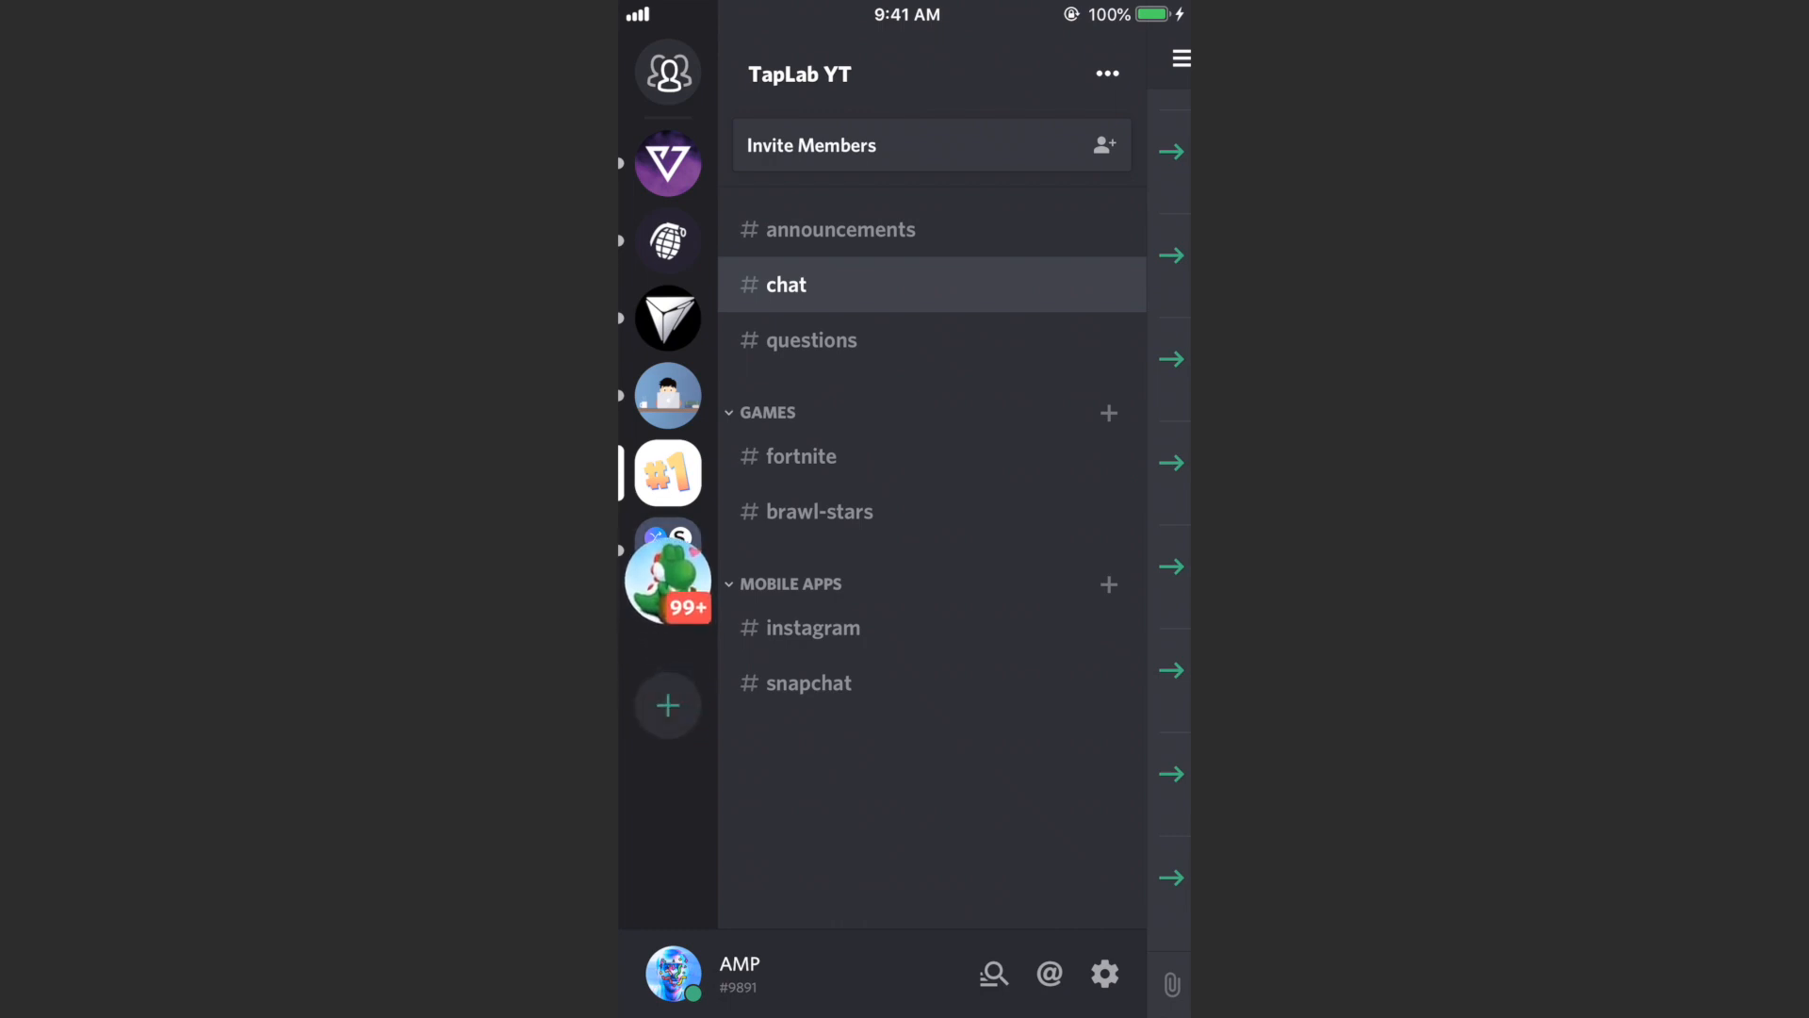
scroll("down", 3)
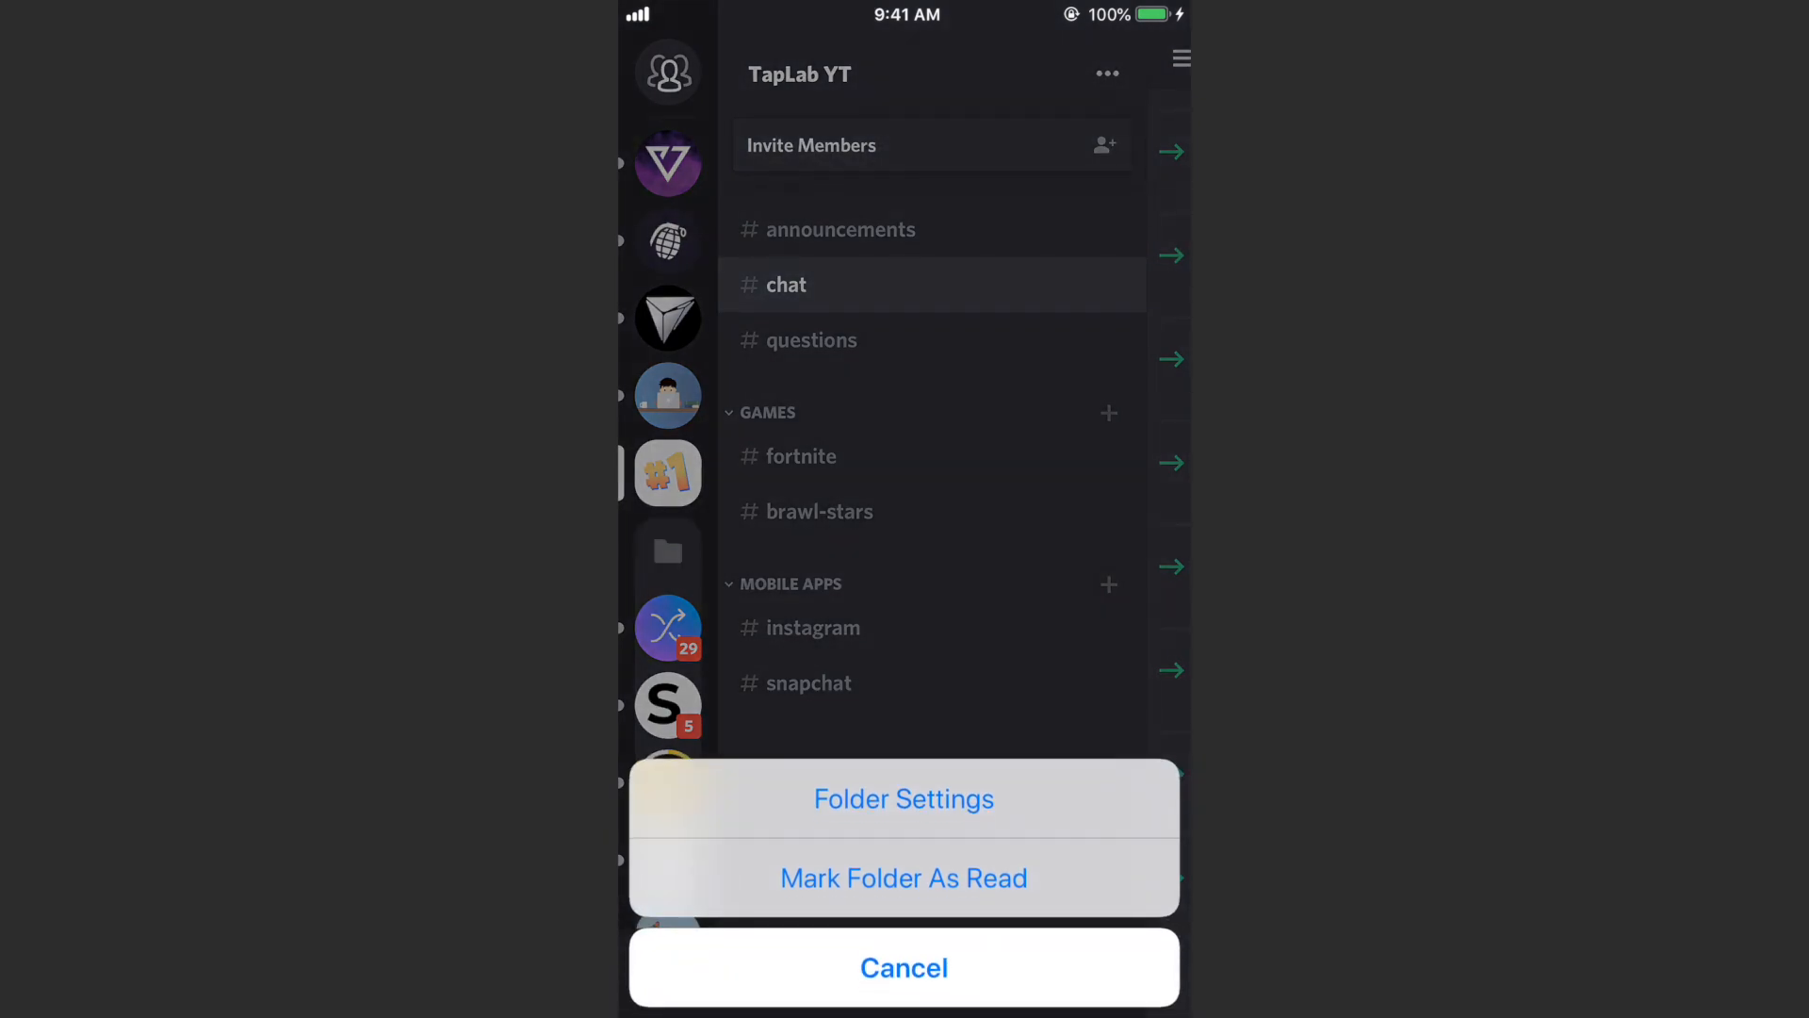
- Give the mobile Group 1 folder the teal colour #1abc9c and save
left_click(904, 799)
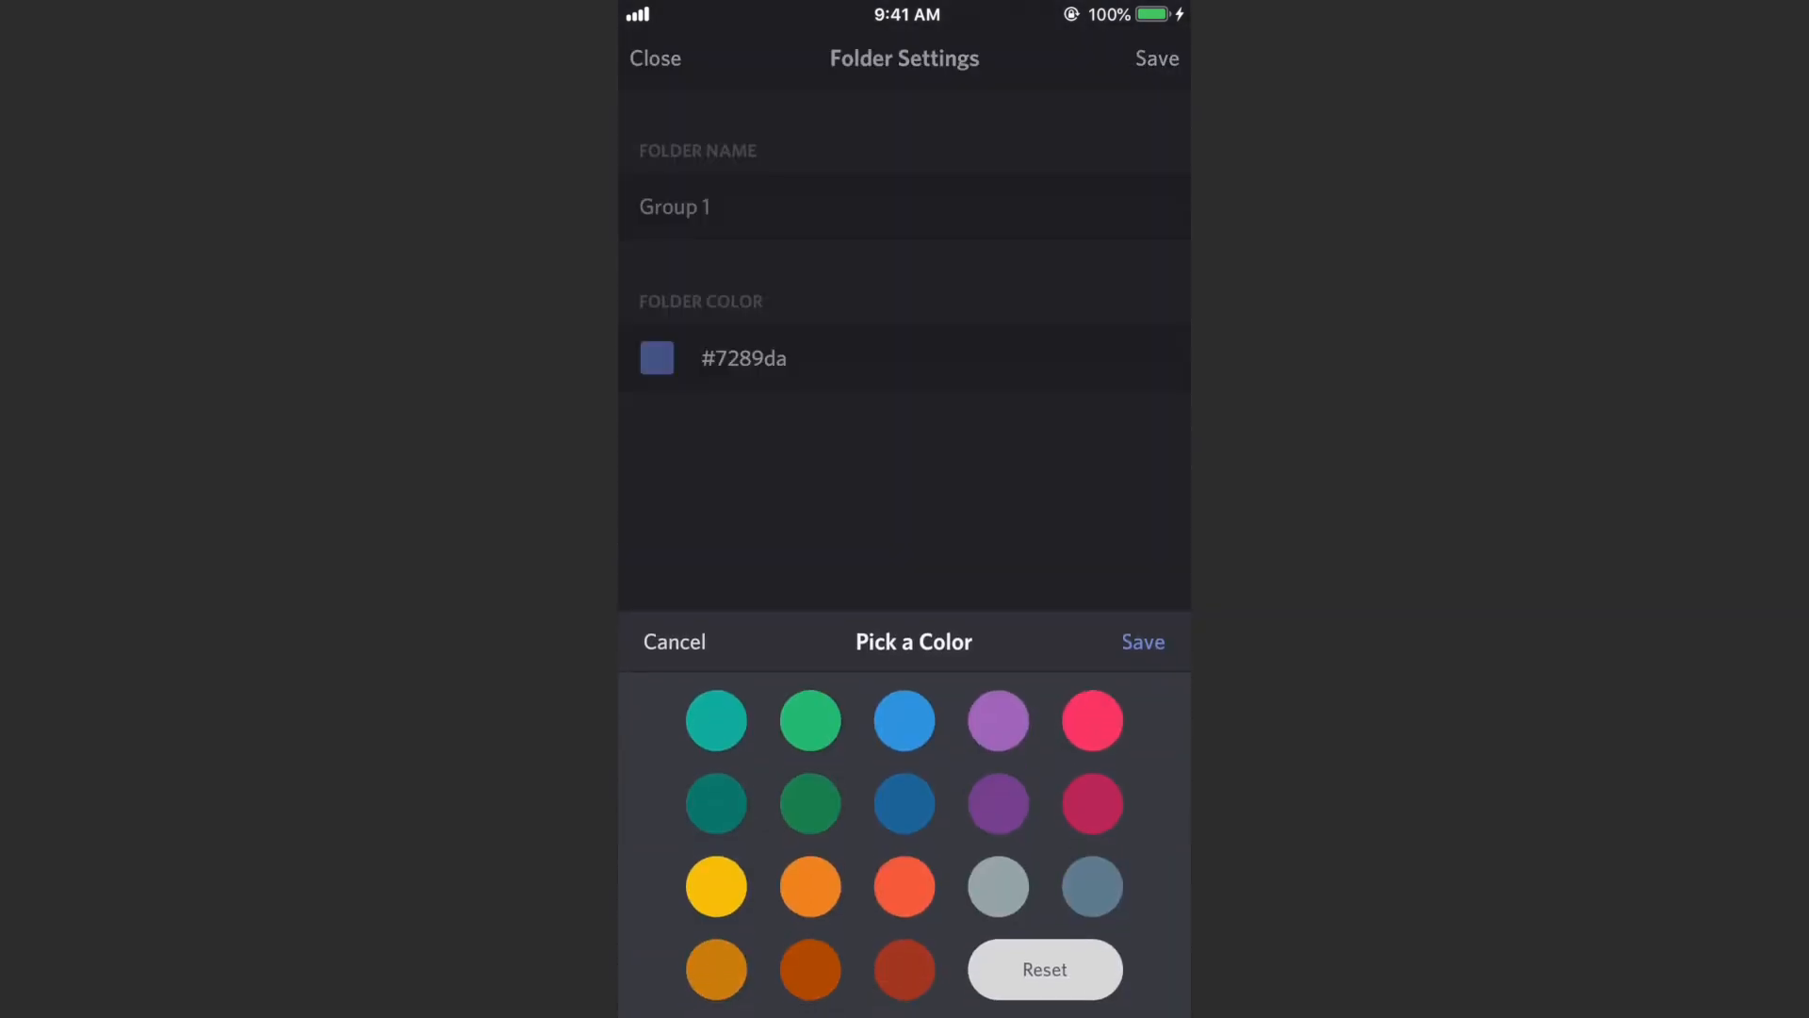
left_click(716, 720)
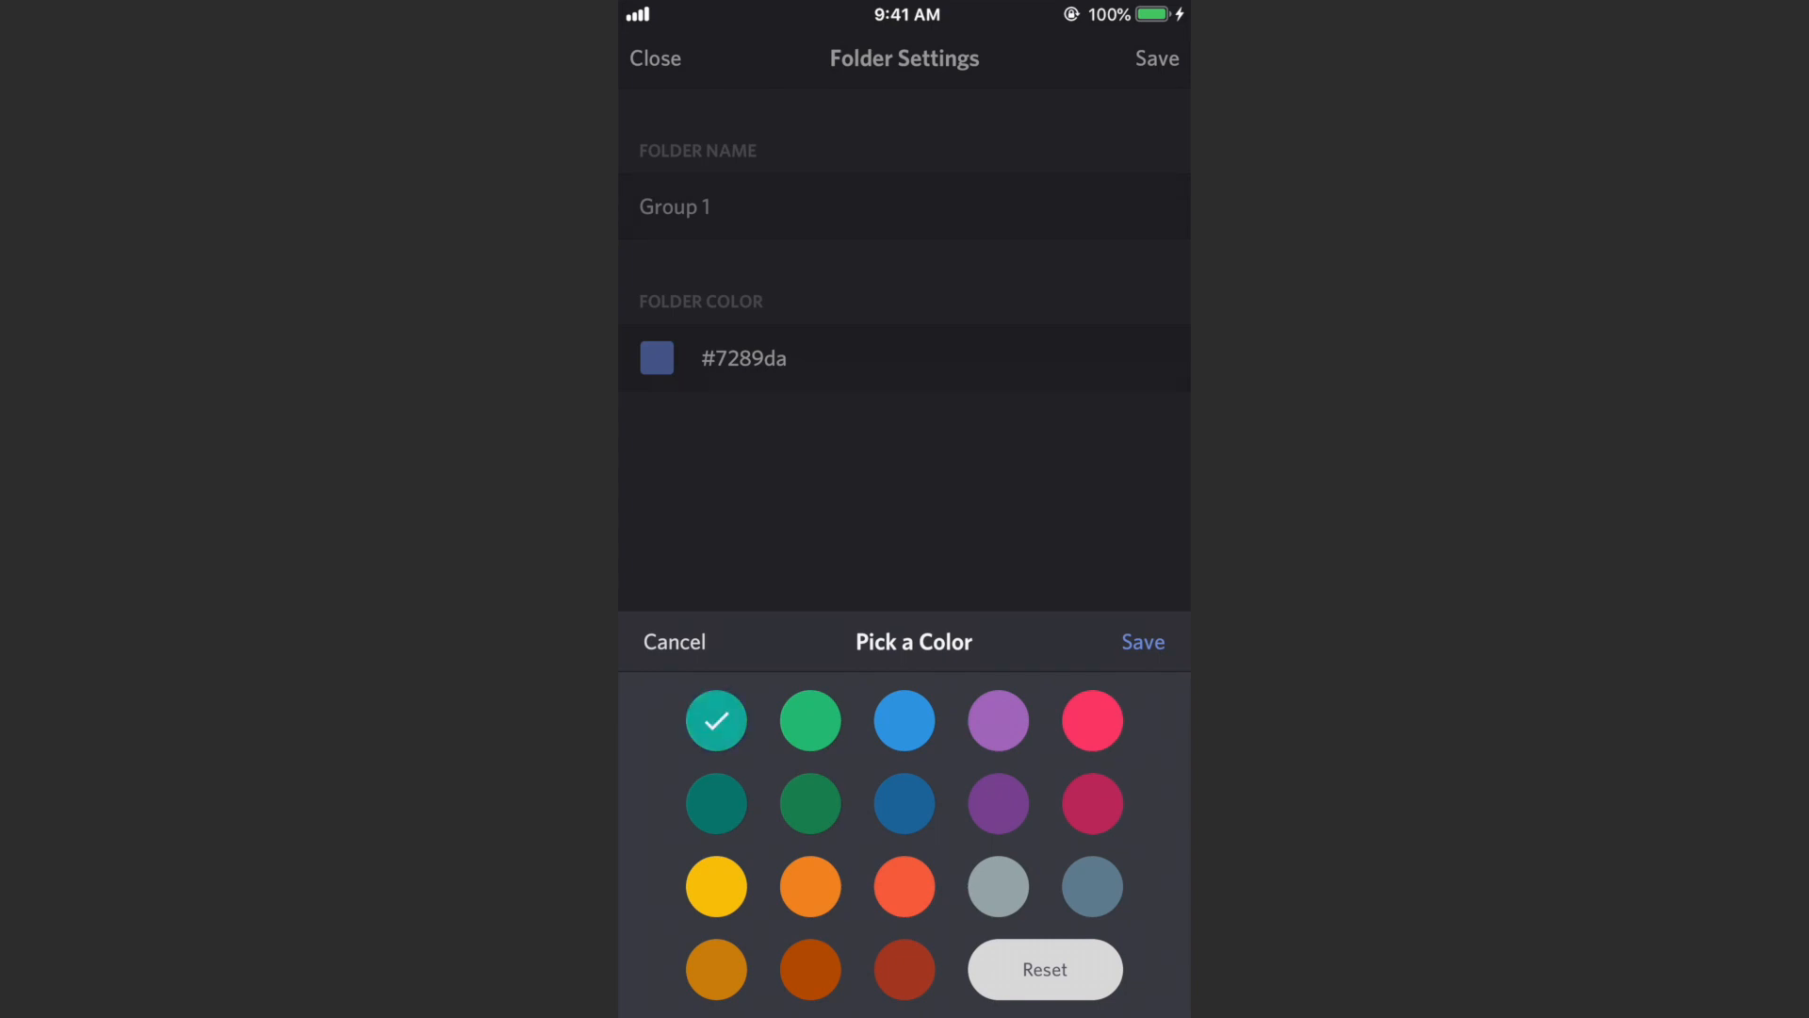
left_click(1143, 643)
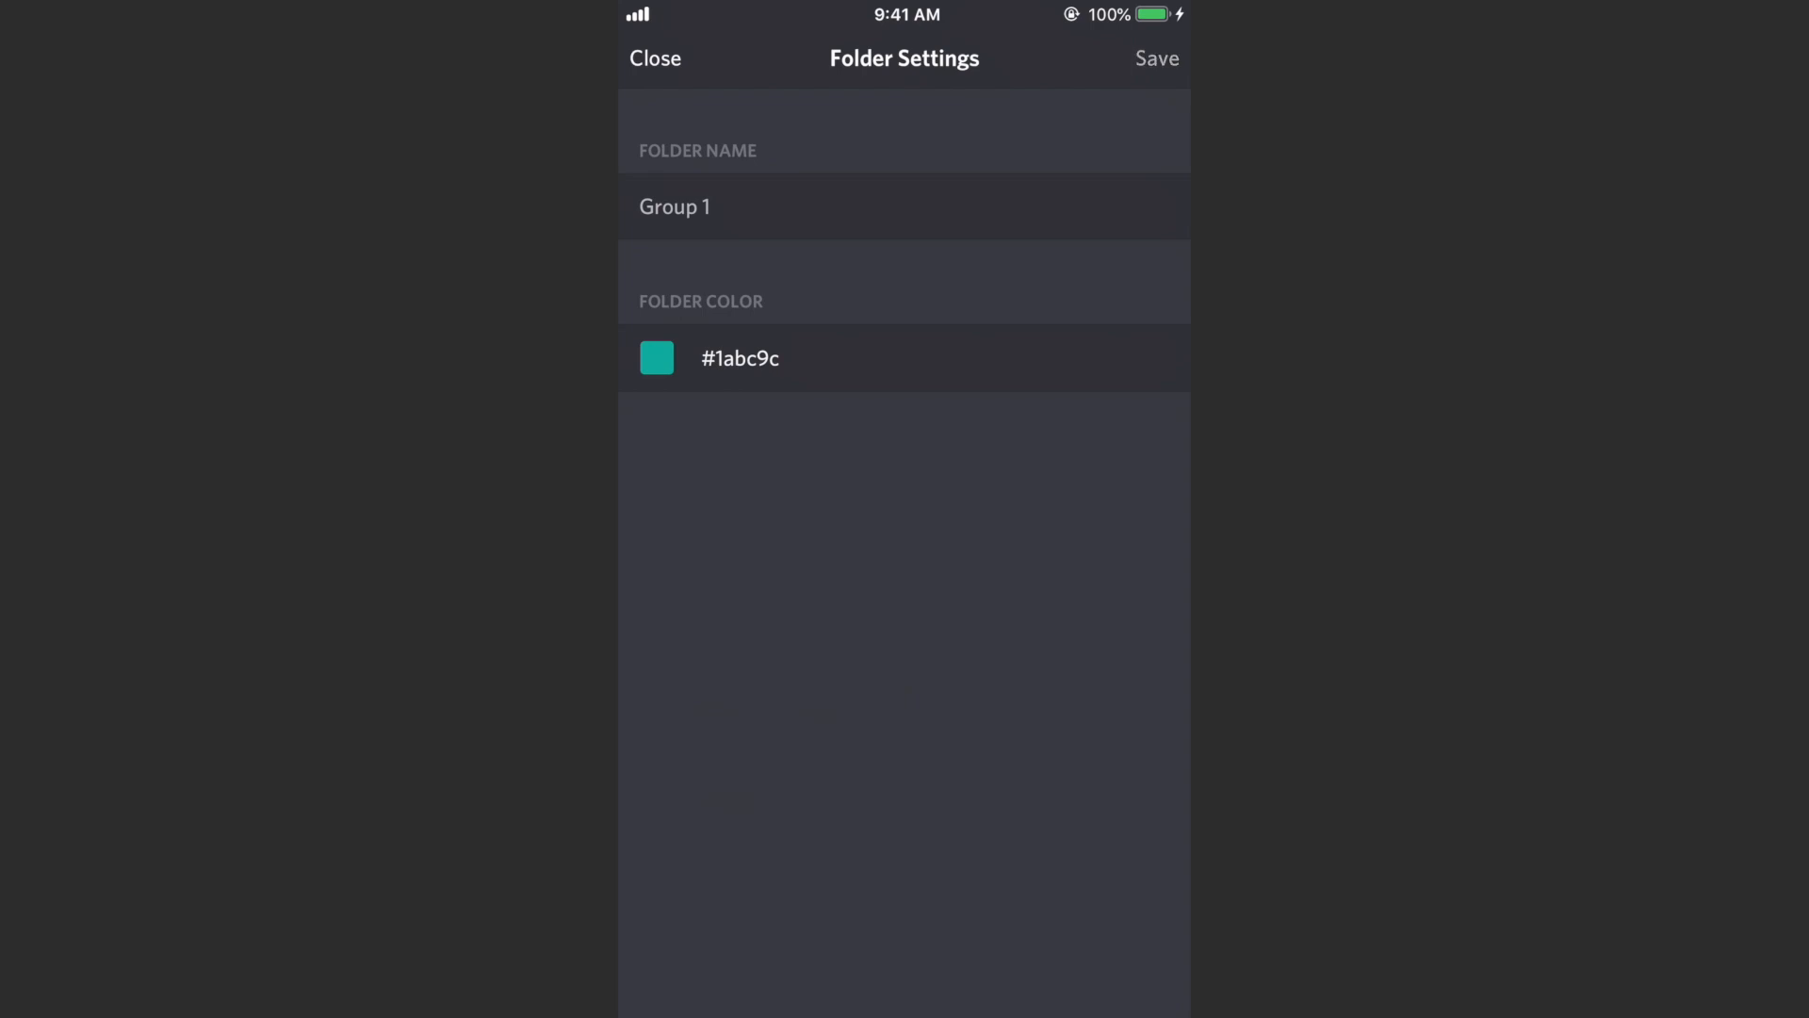
left_click(655, 57)
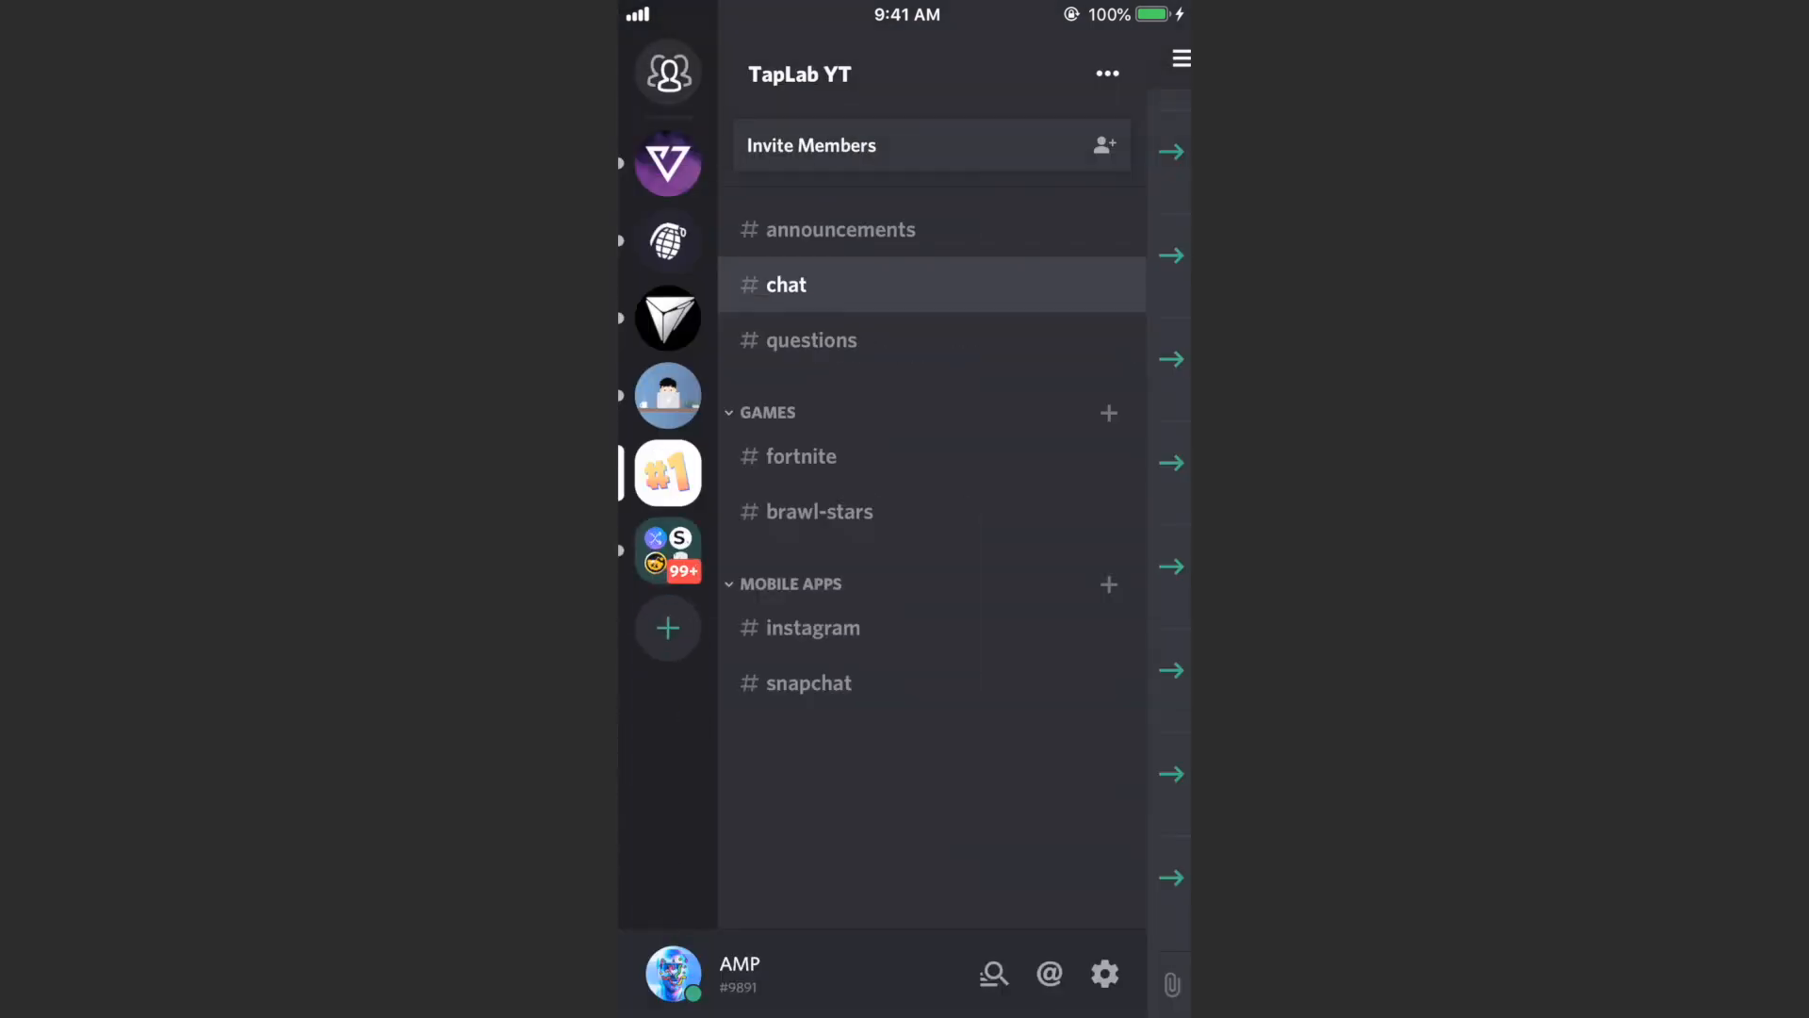